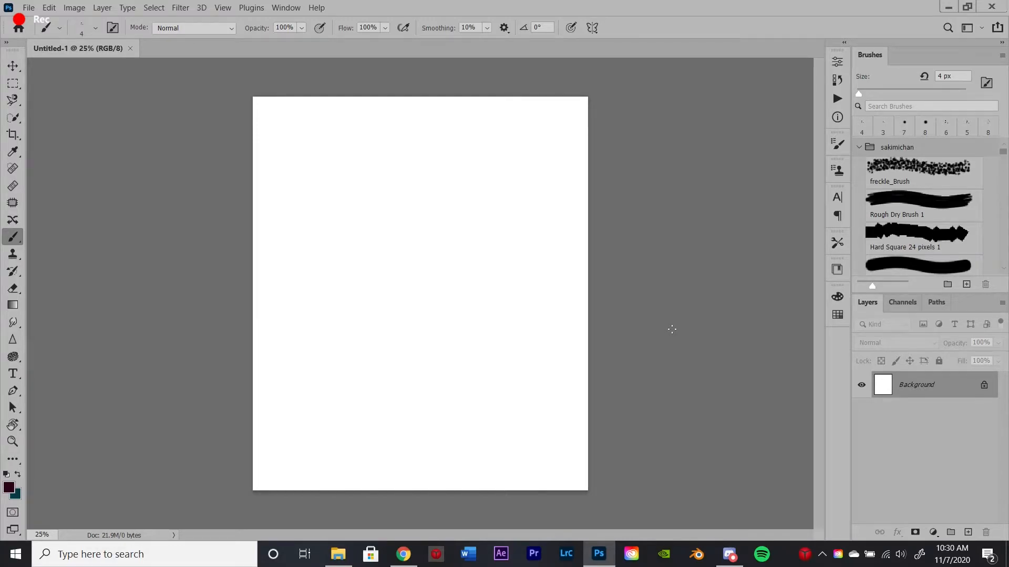
Add an empty Layer 1 above the white Background
{"action": "left_click", "coordinate": [968, 532]}
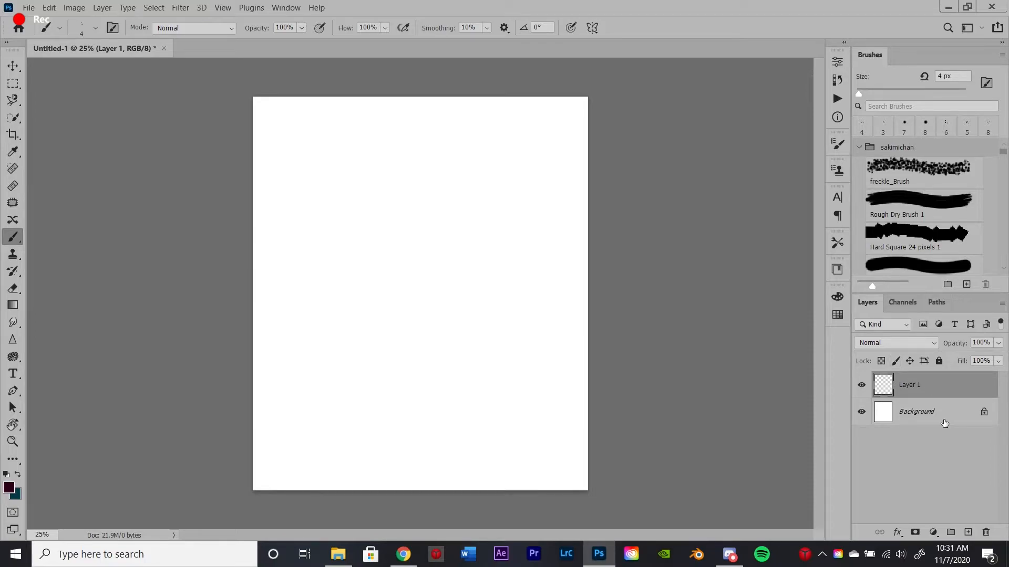
{"action": "mouse_move", "coordinate": [933, 420]}
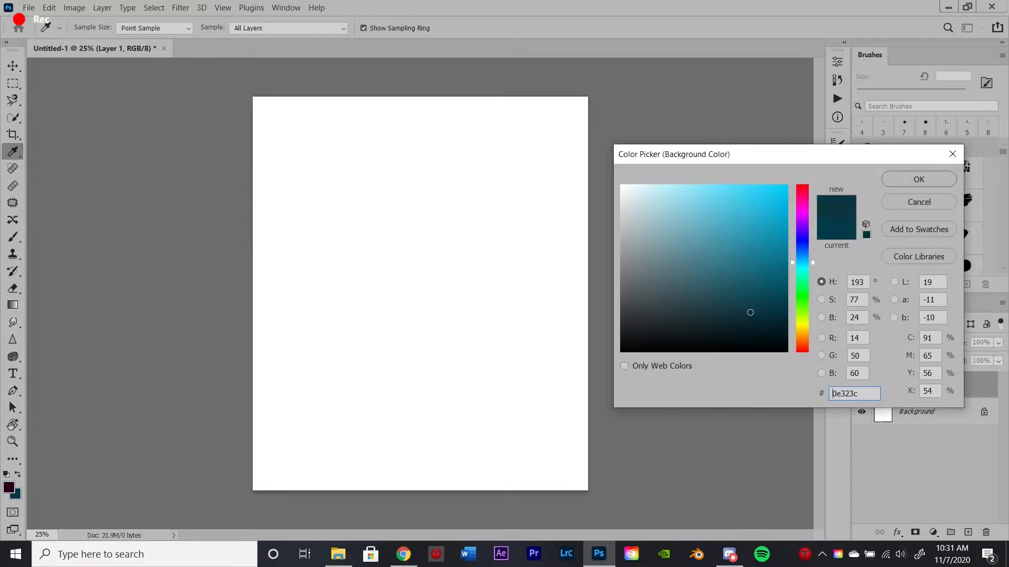
Shift the background colour hue to dark navy and confirm it
{"action": "left_click_drag", "start_coordinate": [802, 262], "coordinate": [802, 245]}
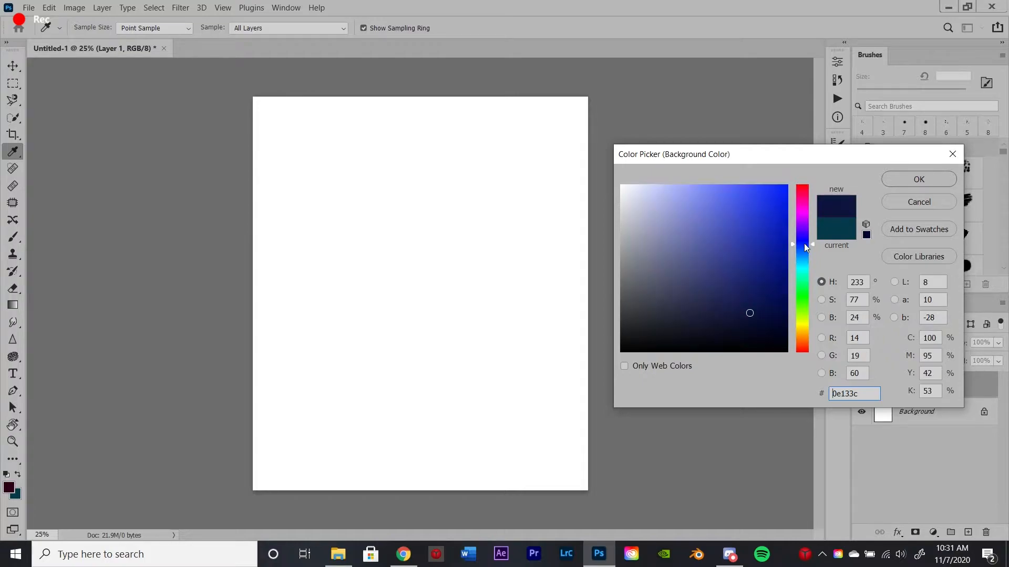
{"action": "left_click", "coordinate": [918, 179]}
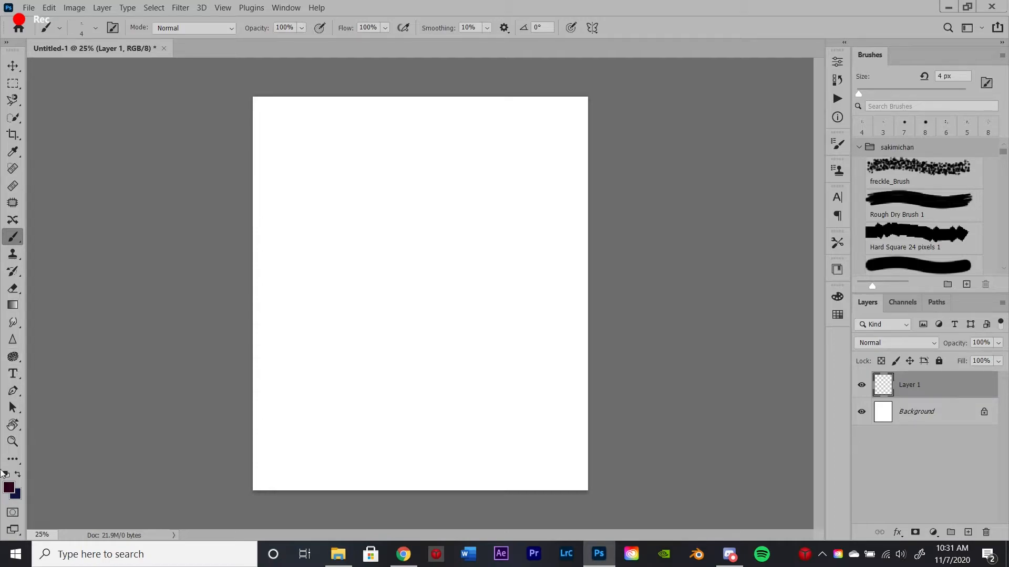
{"action": "mouse_move", "coordinate": [378, 522]}
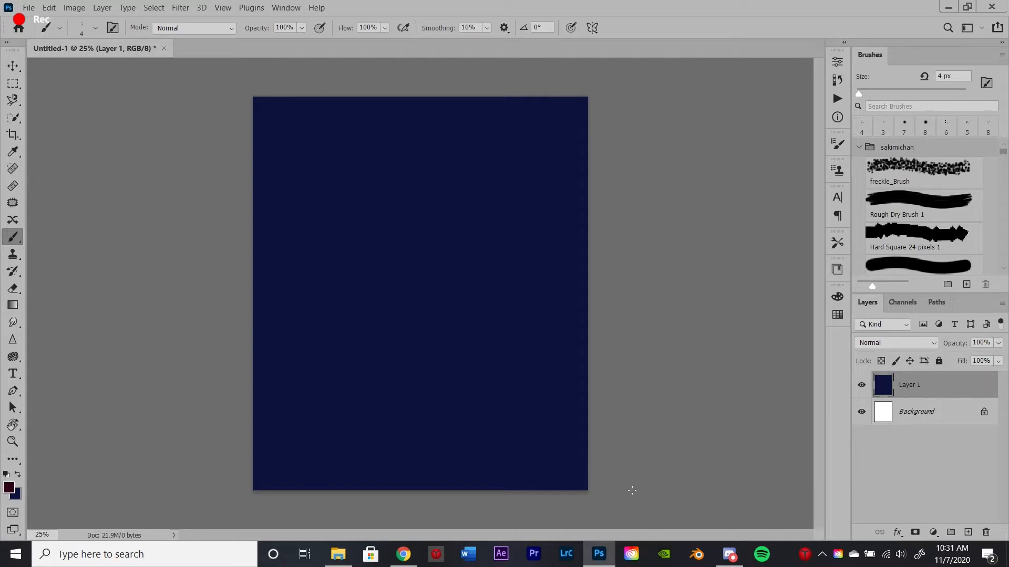
{"action": "mouse_move", "coordinate": [630, 489]}
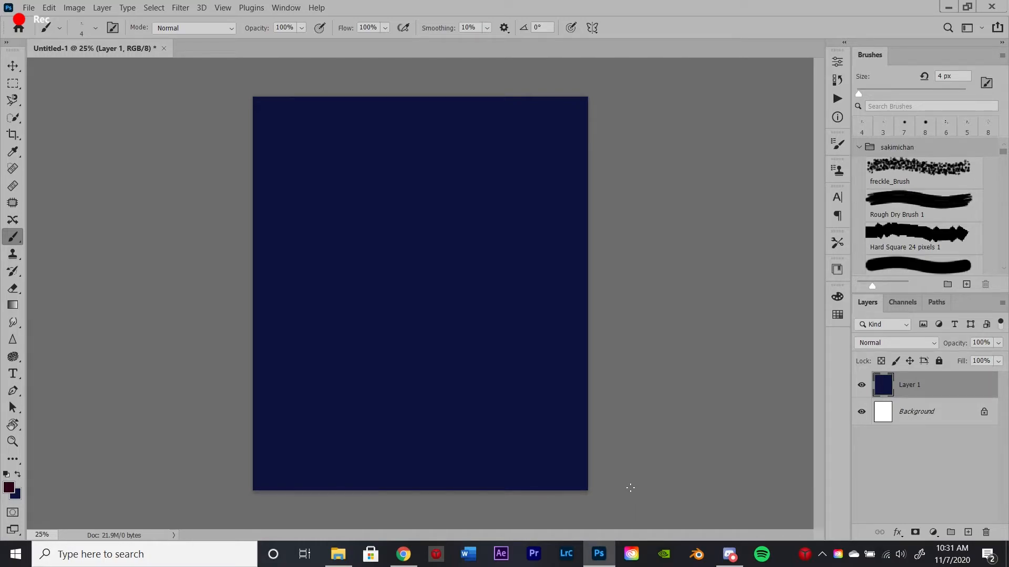
Add Layer 2 with a Soft Round 100 px brush and bright red (fe0606) foreground
{"action": "left_click", "coordinate": [968, 532]}
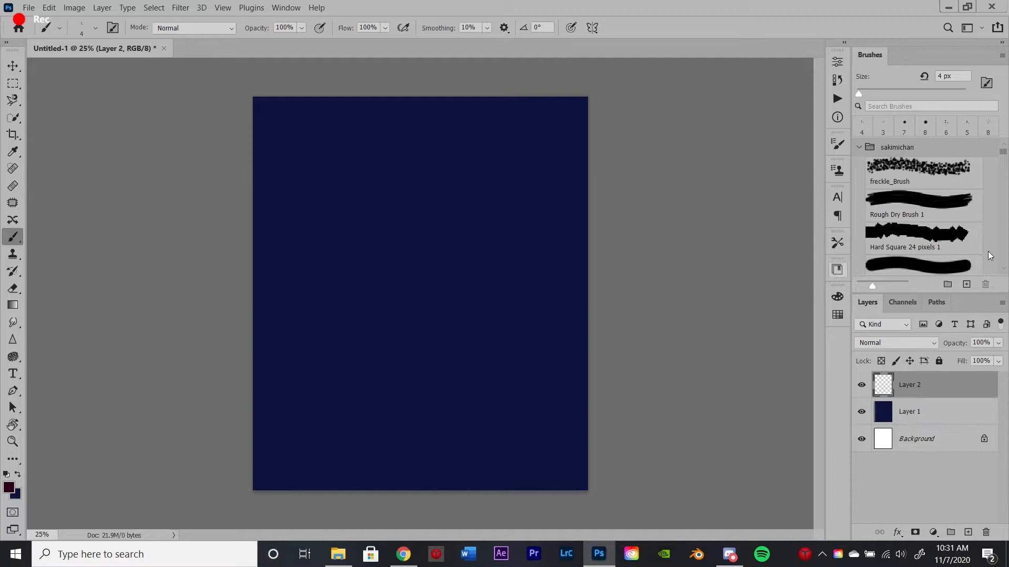
{"action": "left_click", "coordinate": [923, 250]}
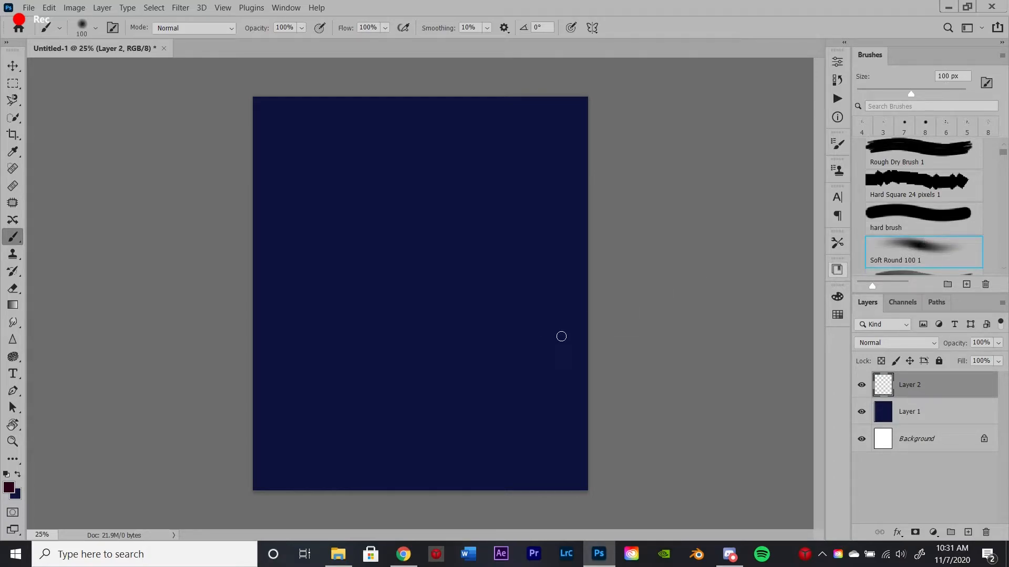
{"action": "mouse_move", "coordinate": [913, 254]}
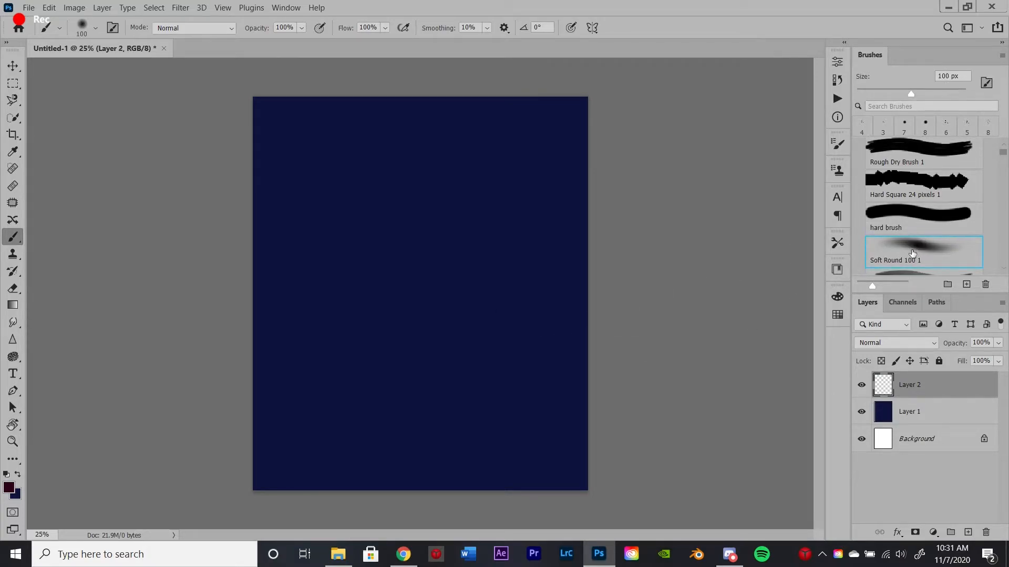
{"action": "mouse_move", "coordinate": [364, 302]}
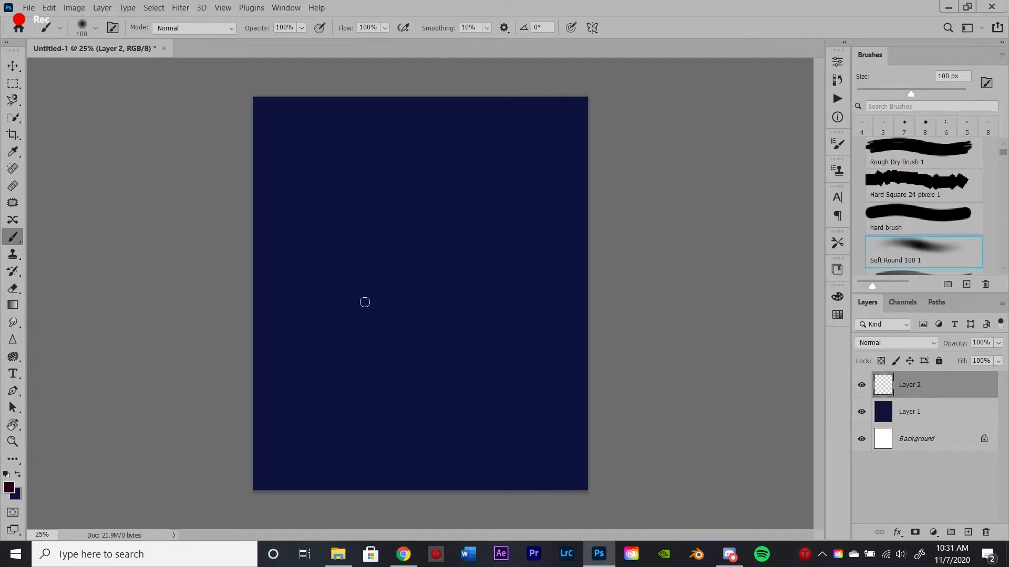
{"action": "mouse_move", "coordinate": [854, 251]}
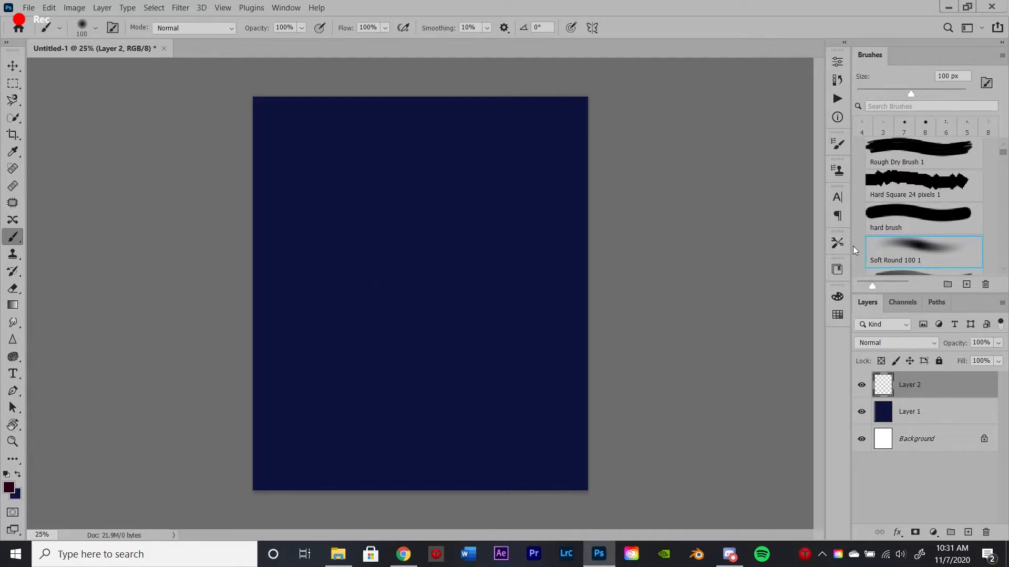
{"action": "mouse_move", "coordinate": [56, 403]}
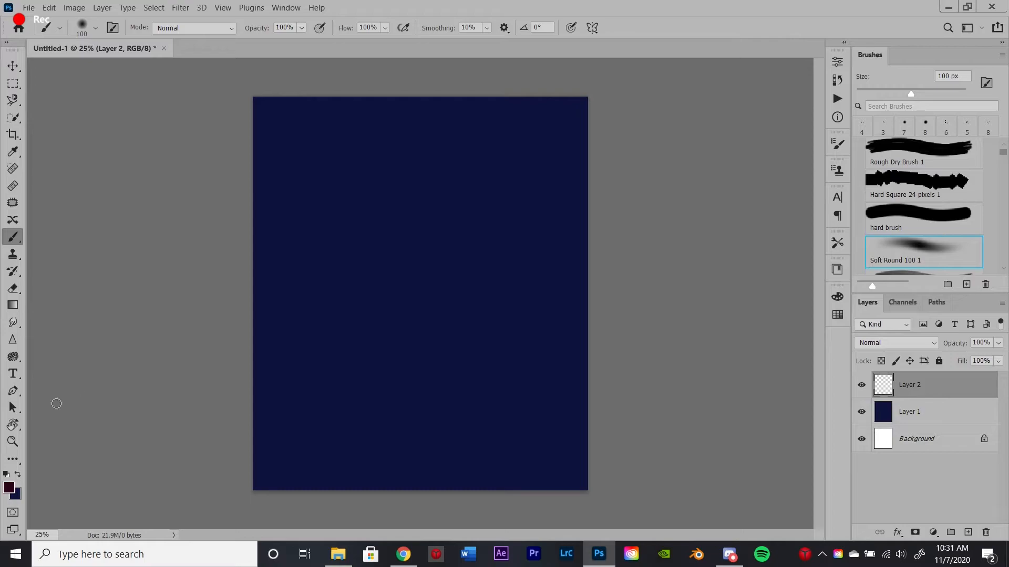
{"action": "mouse_move", "coordinate": [73, 419]}
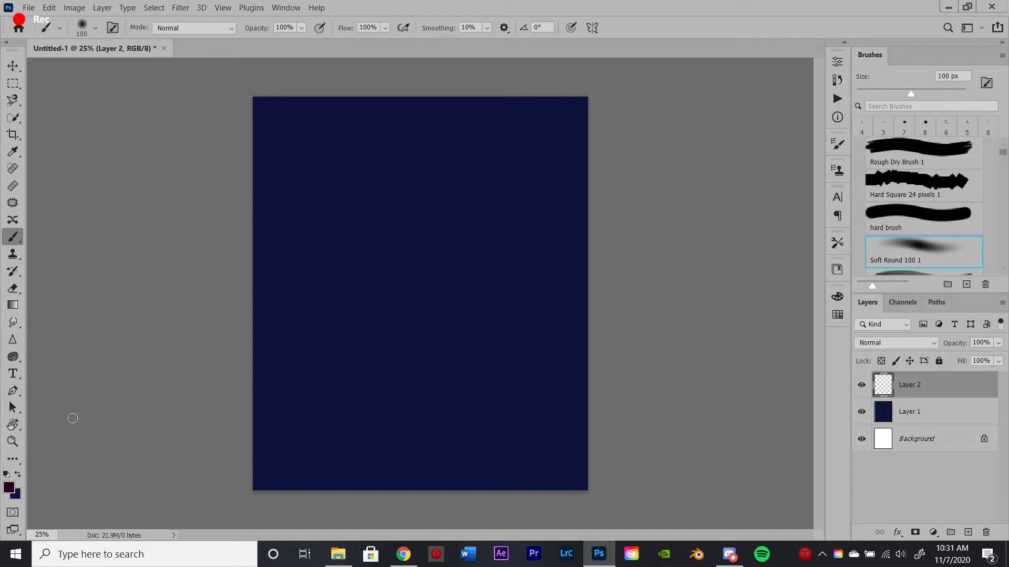
{"action": "mouse_move", "coordinate": [178, 301]}
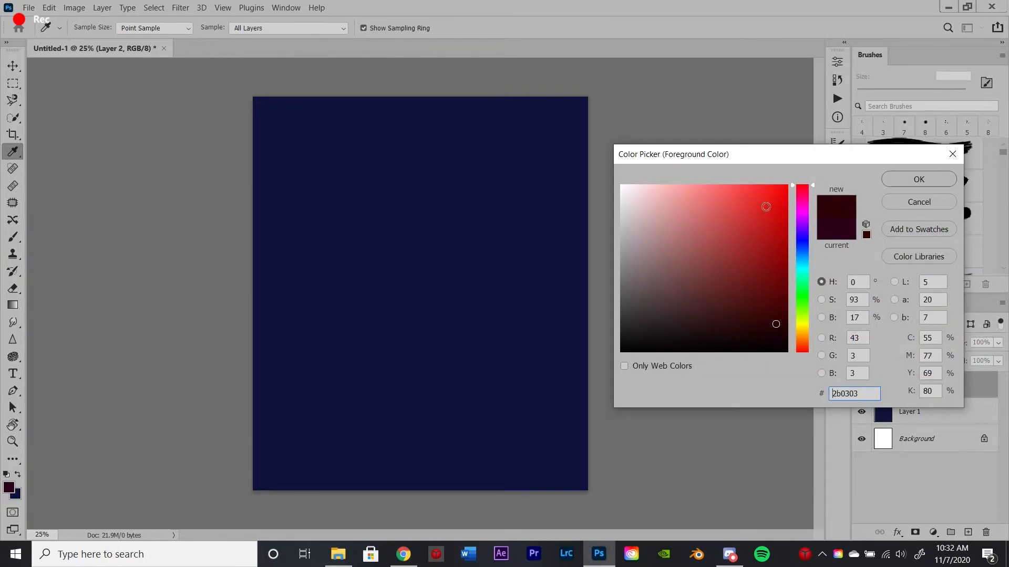
{"action": "left_click", "coordinate": [784, 185]}
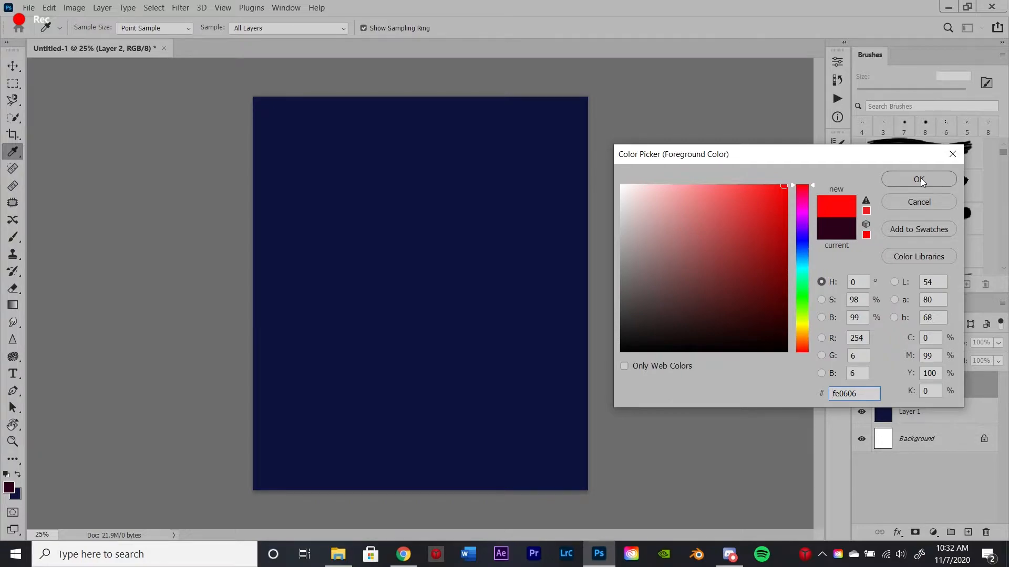
{"action": "left_click", "coordinate": [919, 179]}
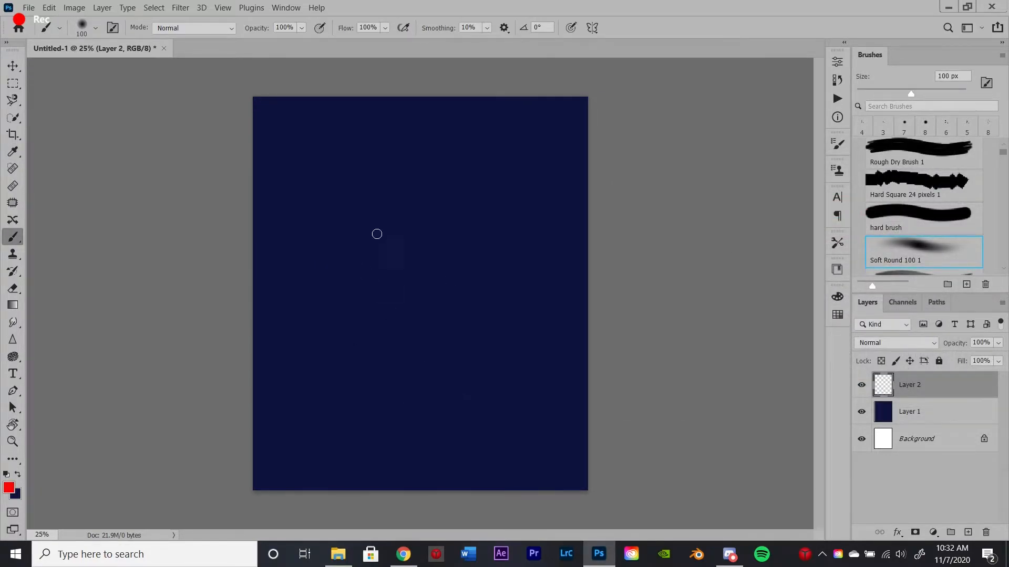
{"action": "mouse_move", "coordinate": [382, 204]}
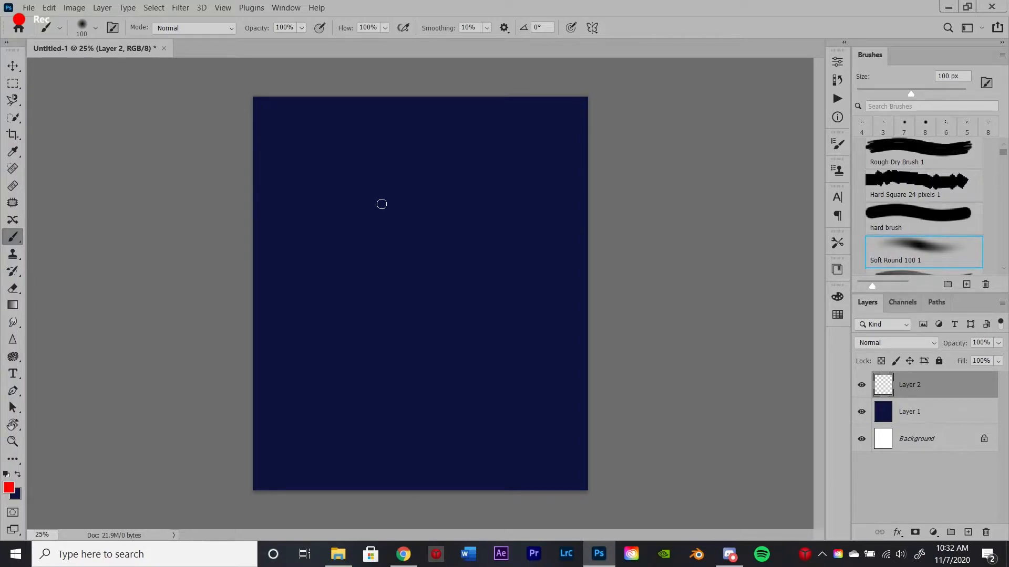
{"action": "mouse_move", "coordinate": [331, 305]}
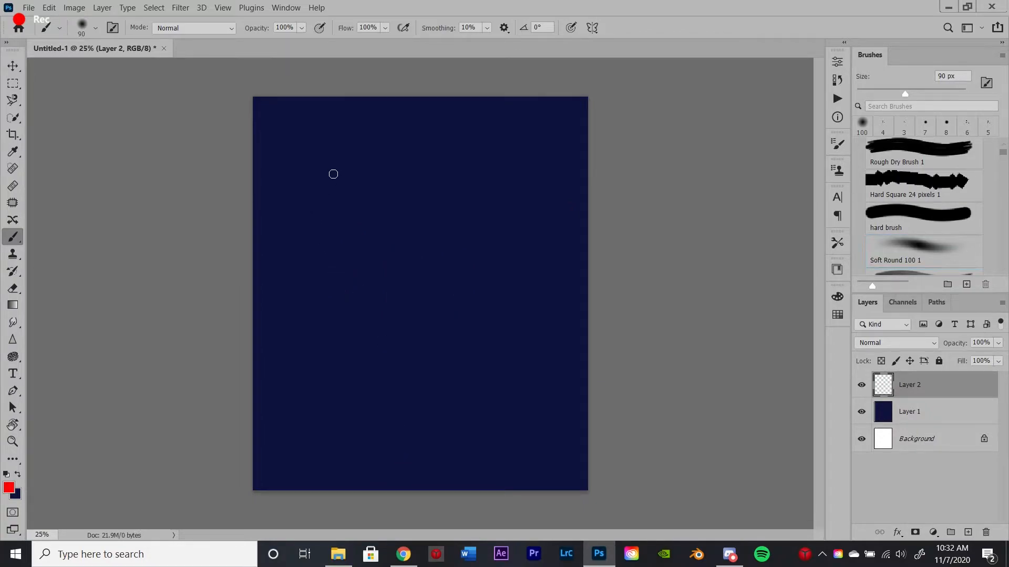
Paint short red rays across the top and a curved red smile below
{"action": "left_click_drag", "start_coordinate": [318, 190], "coordinate": [416, 226]}
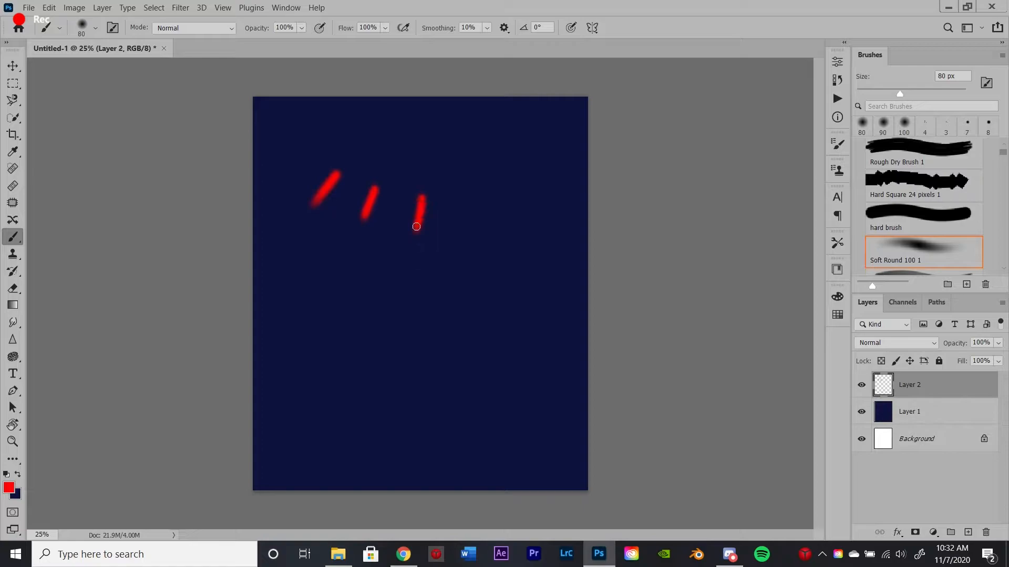
{"action": "left_click_drag", "start_coordinate": [416, 226], "coordinate": [538, 177]}
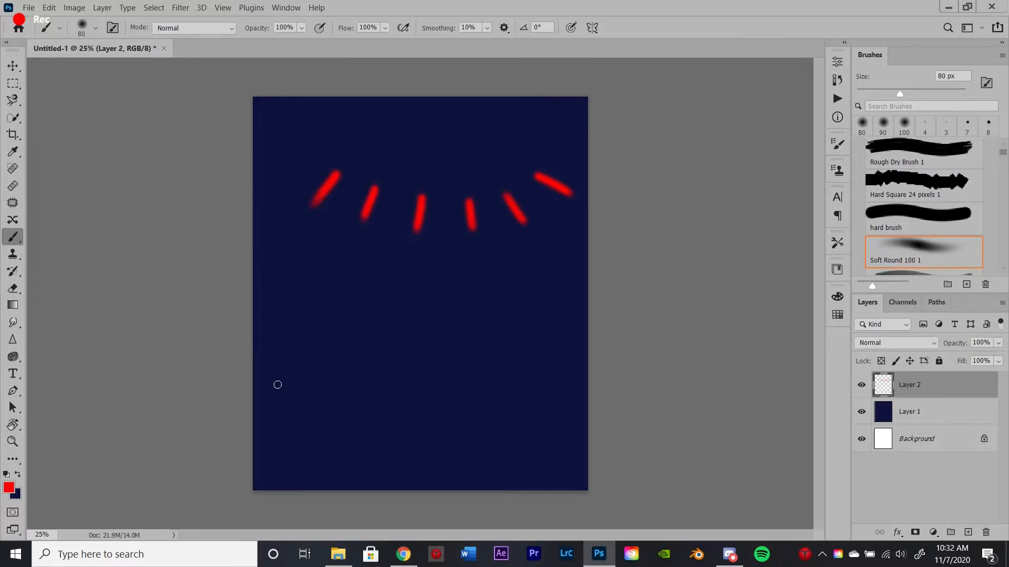
{"action": "mouse_move", "coordinate": [339, 312]}
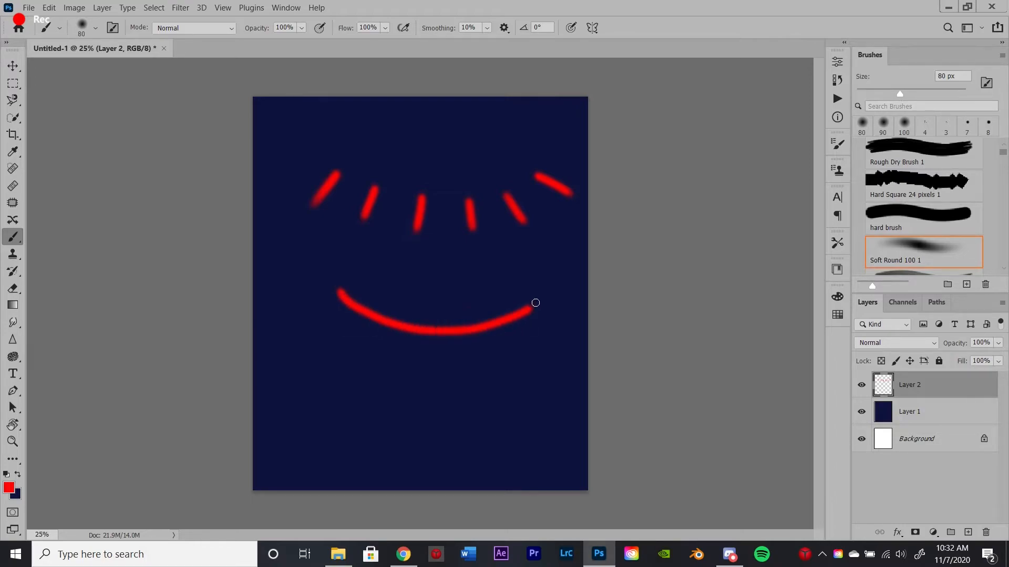
{"action": "left_click_drag", "start_coordinate": [535, 303], "coordinate": [400, 329]}
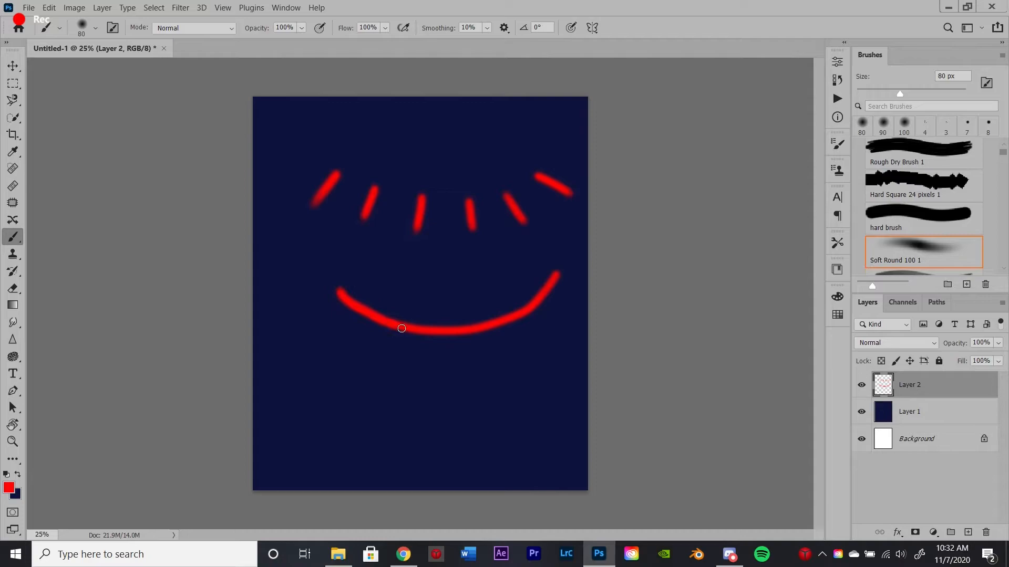
{"action": "left_click_drag", "start_coordinate": [401, 329], "coordinate": [535, 301]}
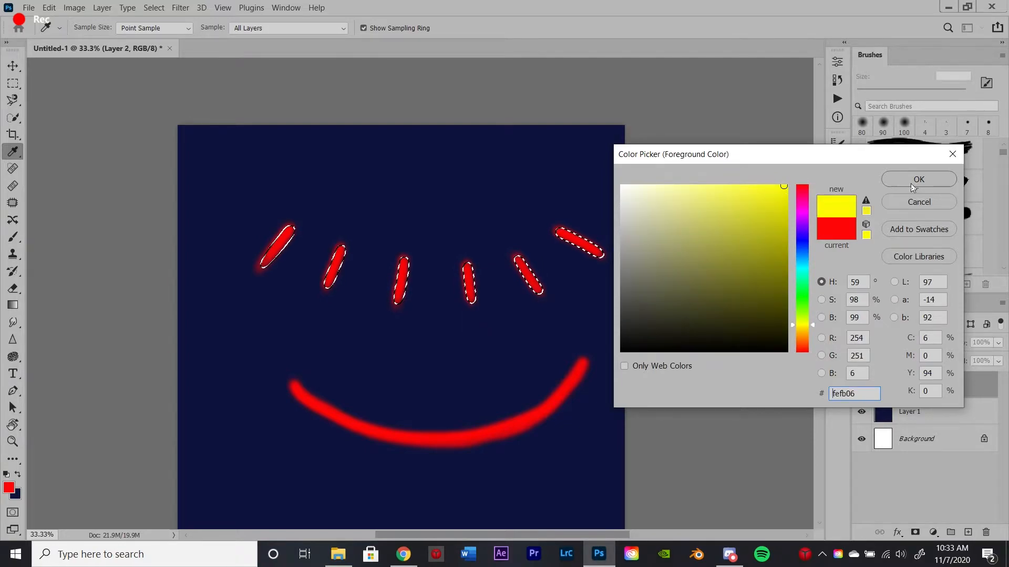
Paint the selected rays with yellow, green, cyan and purple bands
{"action": "left_click", "coordinate": [918, 179]}
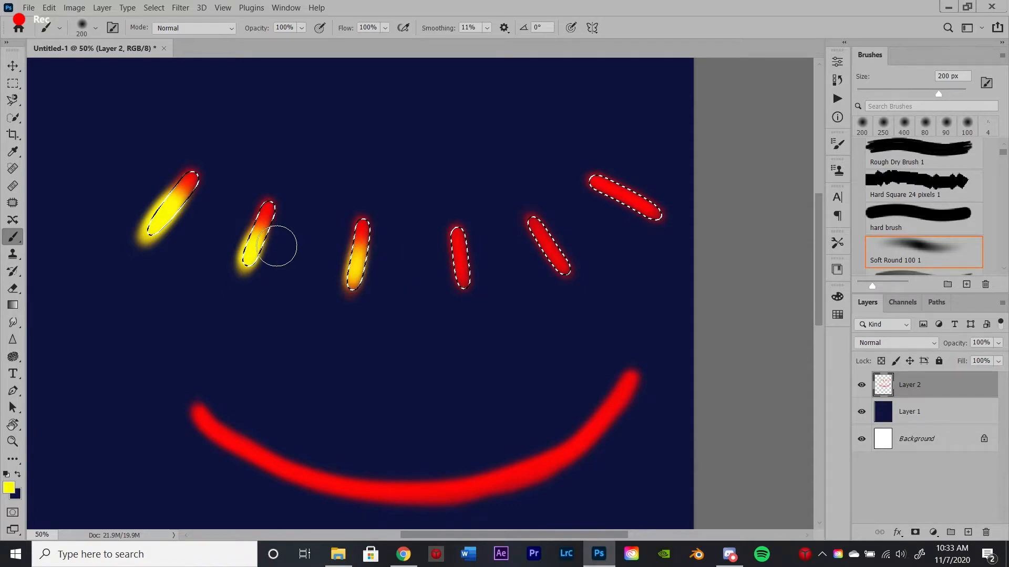
{"action": "left_click_drag", "start_coordinate": [277, 247], "coordinate": [551, 247]}
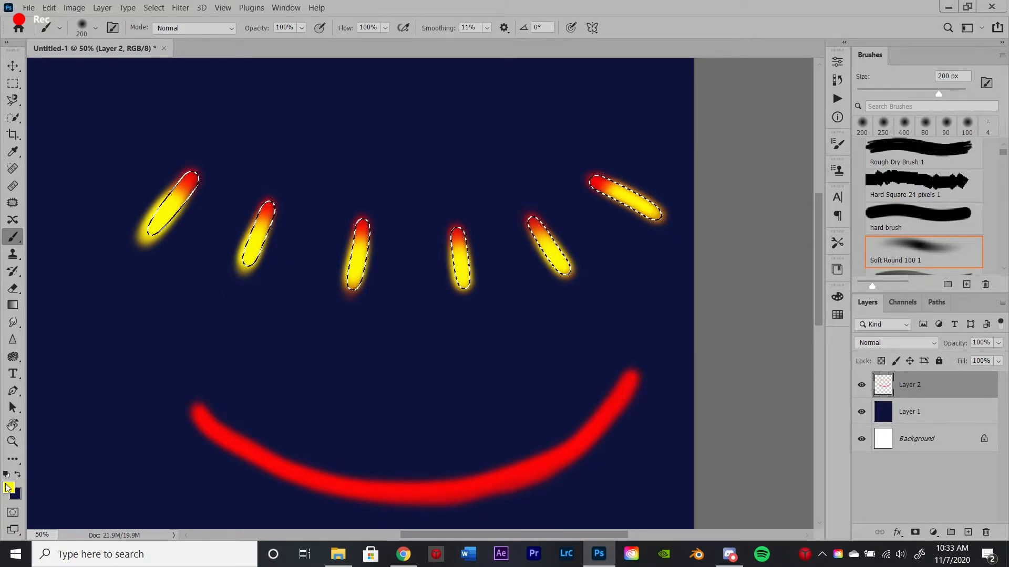
{"action": "left_click", "coordinate": [8, 487]}
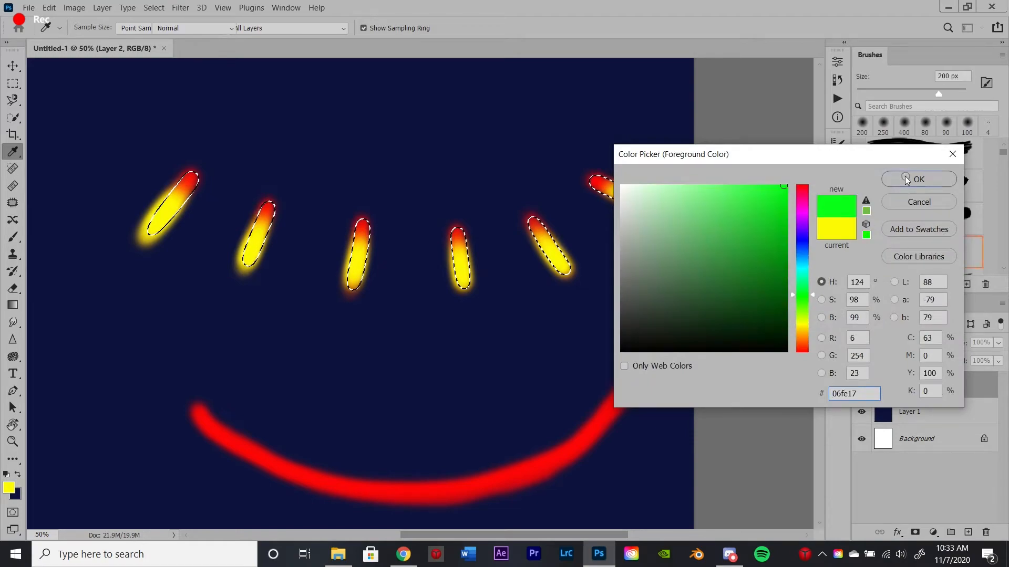
{"action": "left_click", "coordinate": [918, 179]}
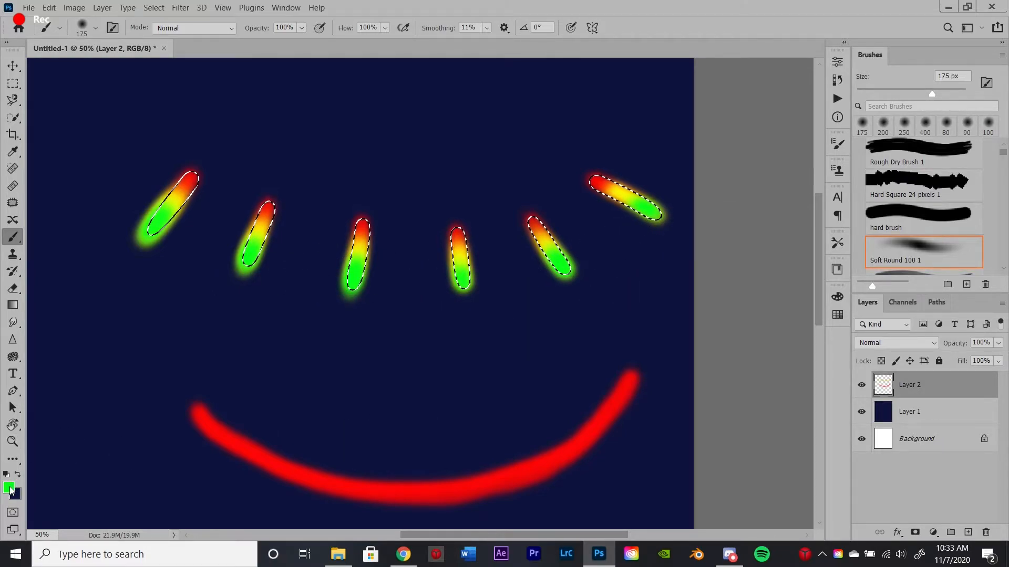
{"action": "left_click", "coordinate": [8, 487]}
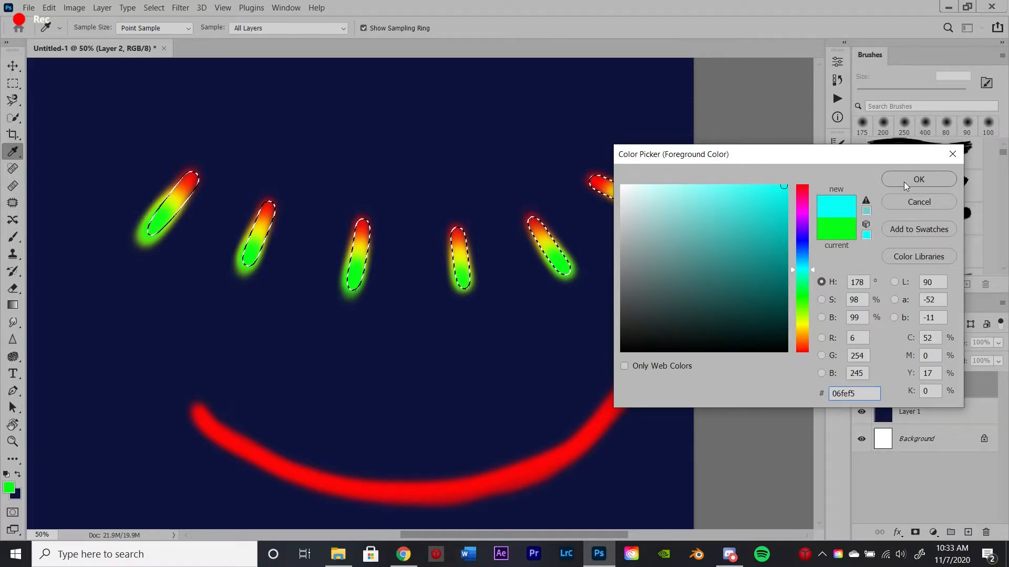
{"action": "left_click", "coordinate": [918, 179]}
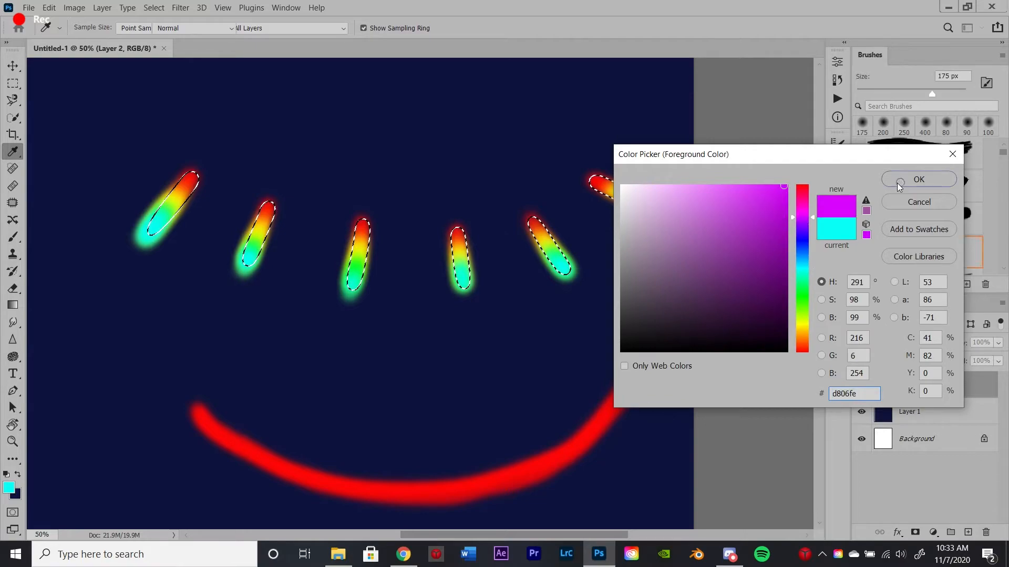
{"action": "left_click", "coordinate": [919, 179]}
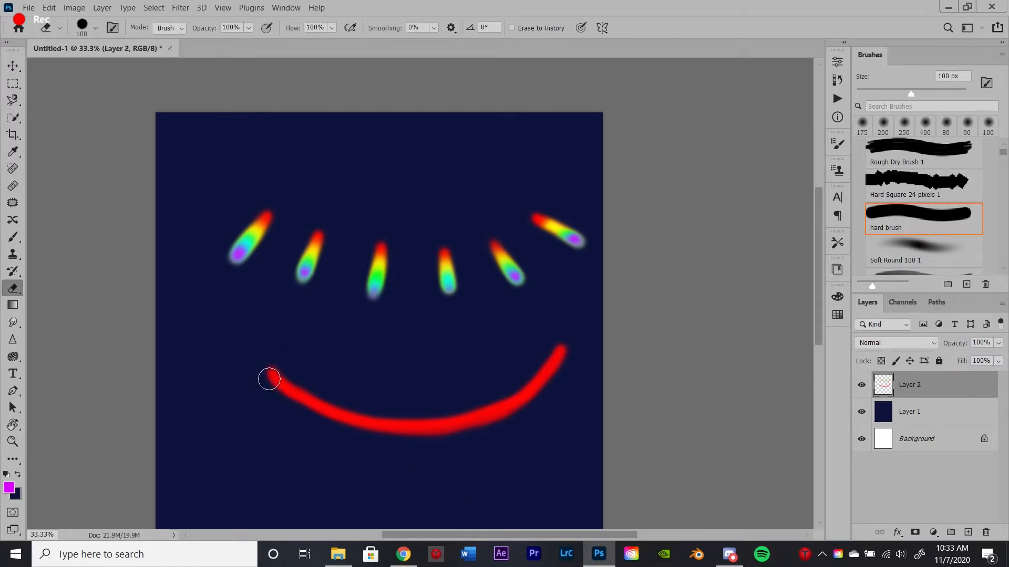
Erase the red smile arc from Layer 2
{"action": "left_click_drag", "start_coordinate": [270, 380], "coordinate": [534, 398]}
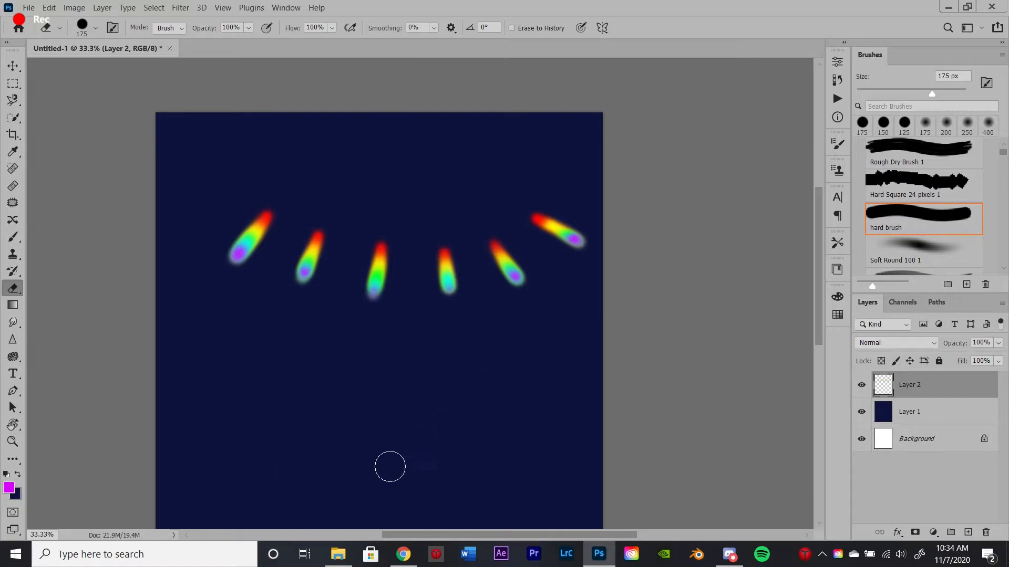
{"action": "left_click", "coordinate": [924, 250]}
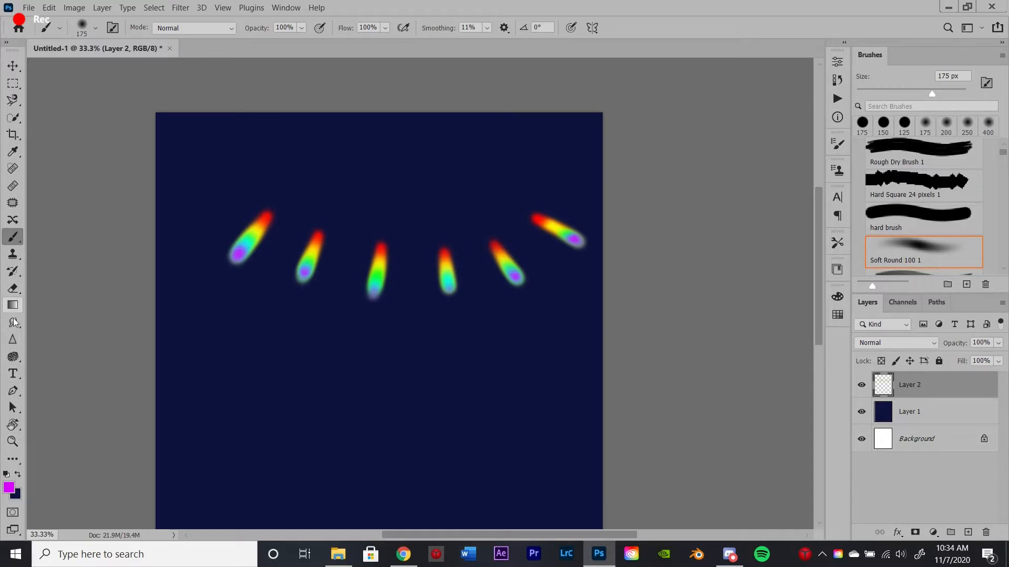
Smudge the rainbow rays into tapered flame-like streaks with the 90 px Smudge tool
{"action": "left_click", "coordinate": [12, 322]}
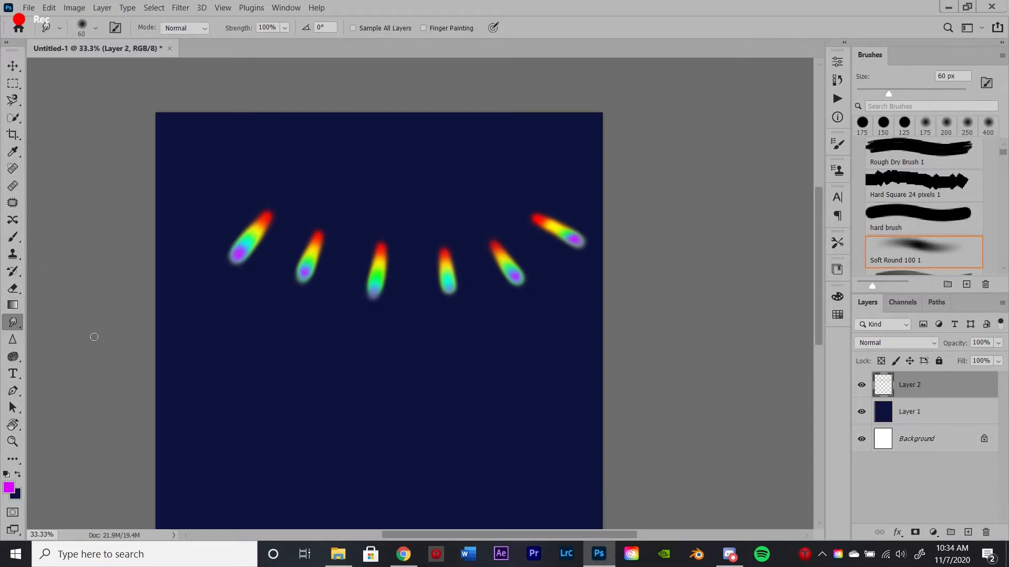
{"action": "mouse_move", "coordinate": [261, 193]}
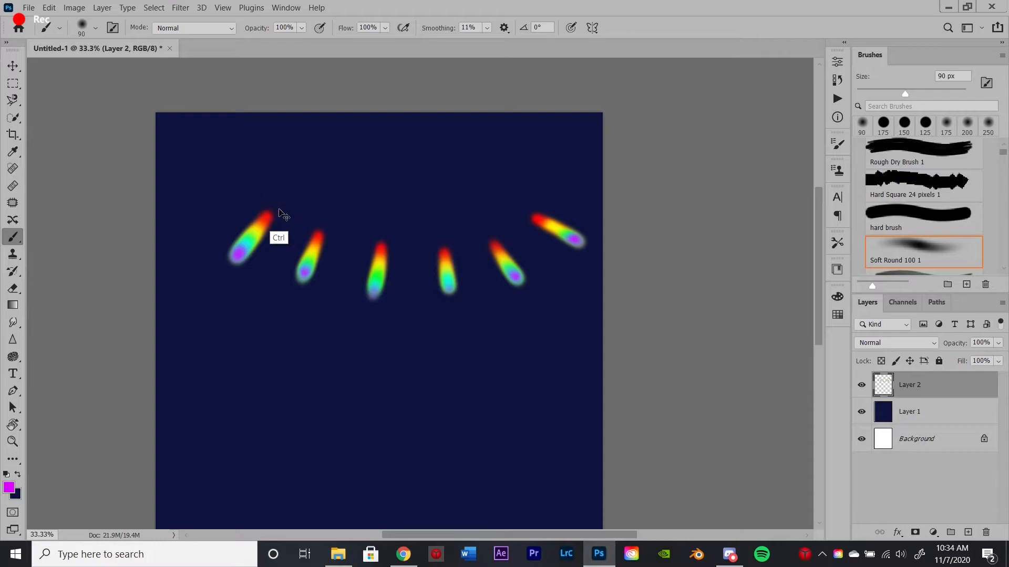
{"action": "left_click", "coordinate": [13, 322]}
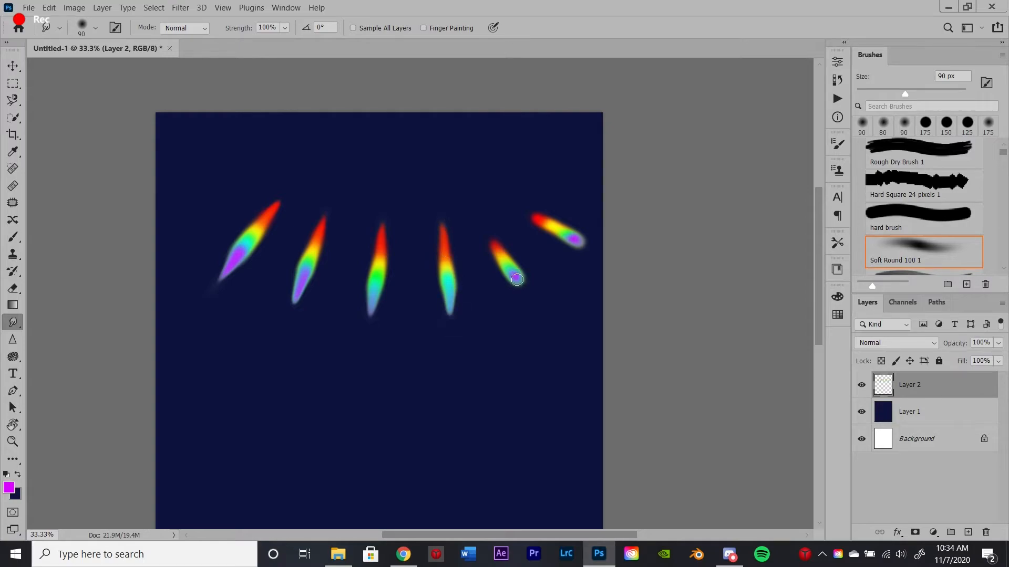
{"action": "left_click_drag", "start_coordinate": [516, 279], "coordinate": [587, 244]}
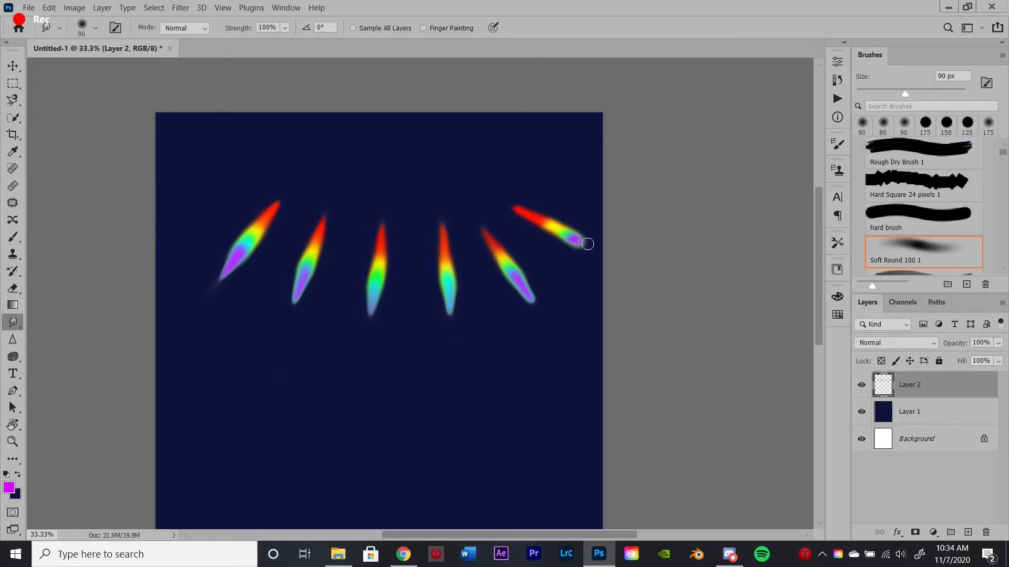
{"action": "key", "text": "ctrl+-"}
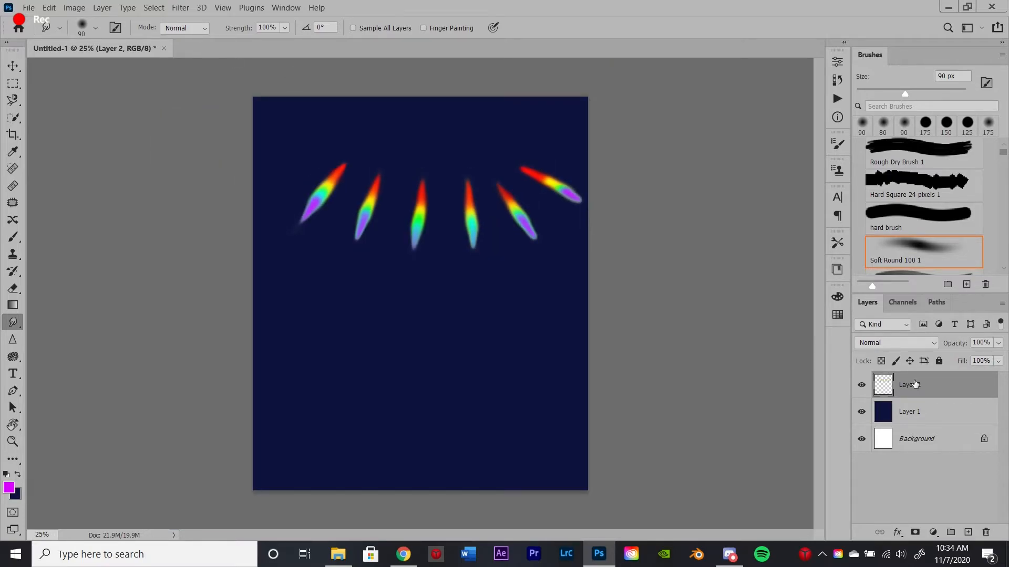
Apply Motion Blur to the rays with Angle -73 and Distance 194
{"action": "left_click", "coordinate": [180, 7]}
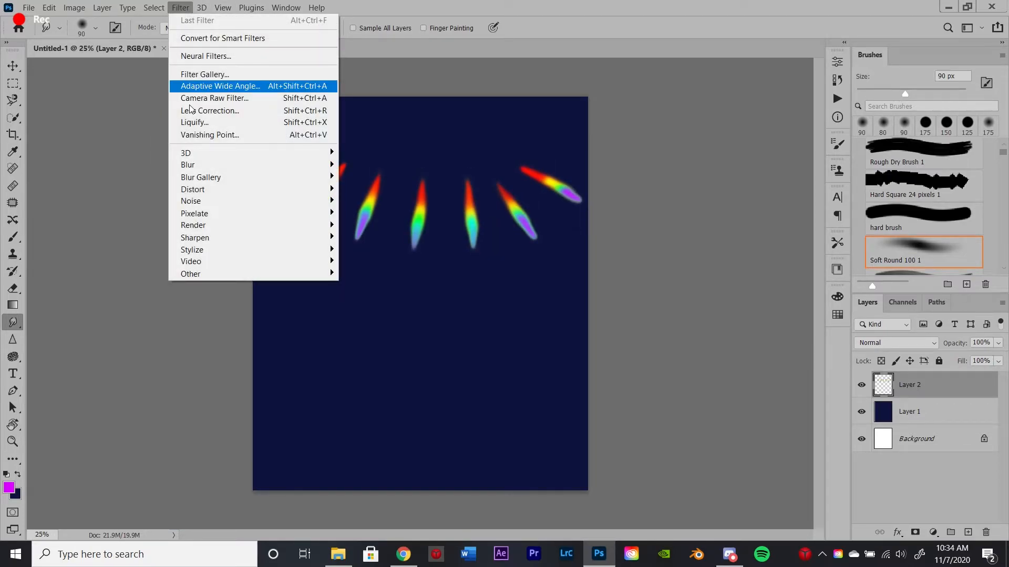
{"action": "mouse_move", "coordinate": [187, 164]}
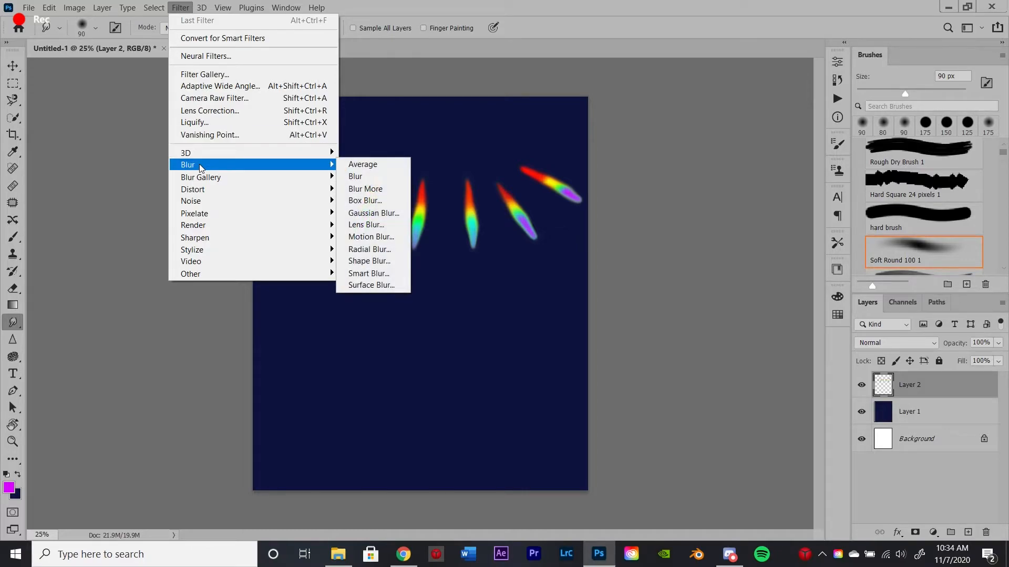
{"action": "left_click", "coordinate": [371, 237]}
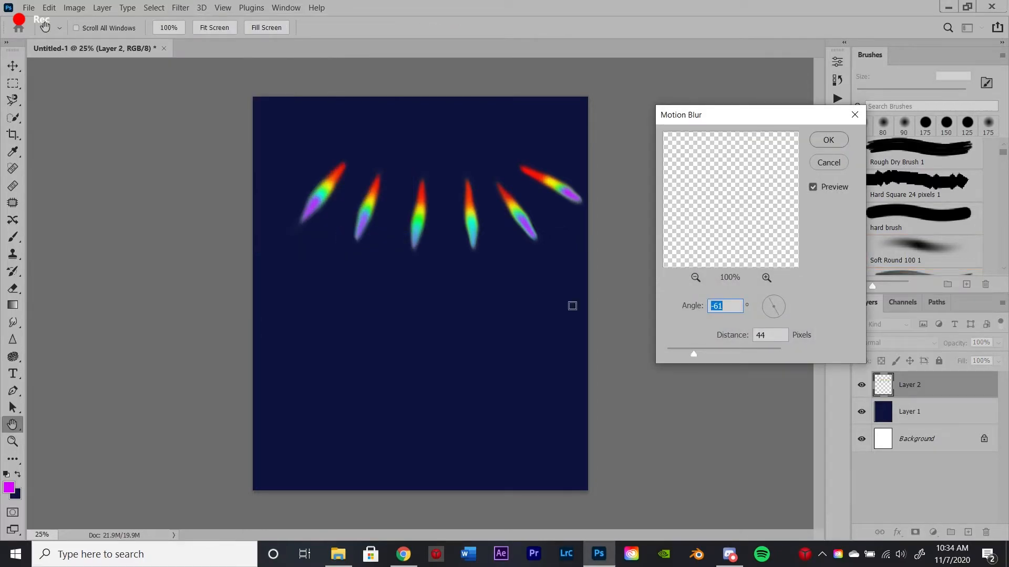
{"action": "left_click_drag", "start_coordinate": [763, 296], "coordinate": [778, 316]}
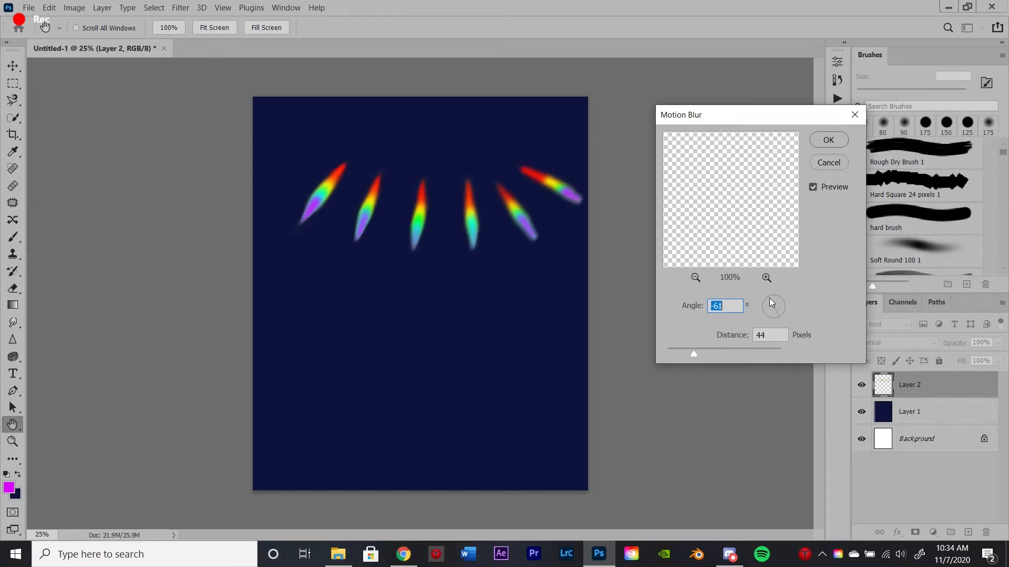
{"action": "left_click_drag", "start_coordinate": [771, 303], "coordinate": [776, 319]}
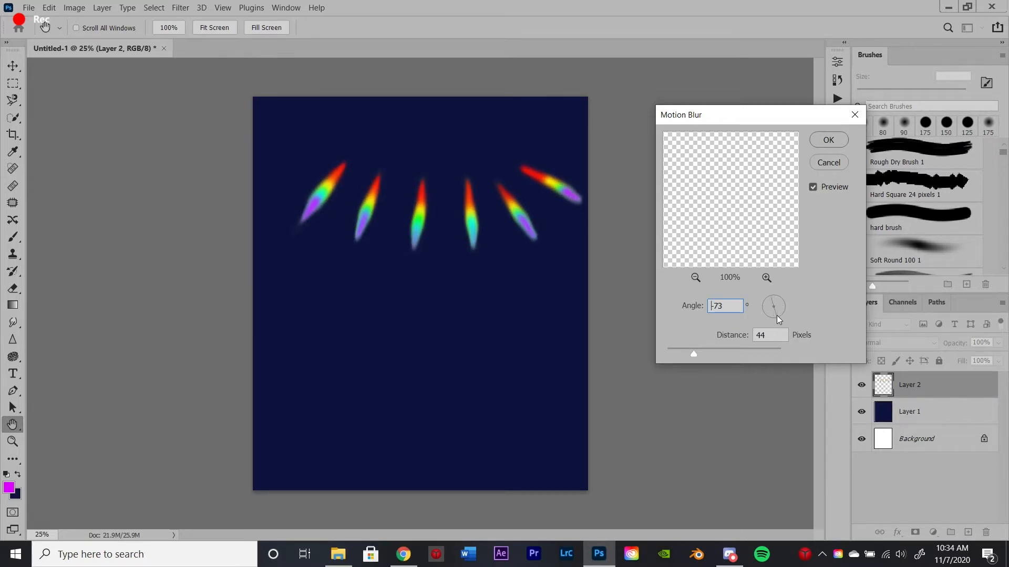
{"action": "left_click_drag", "start_coordinate": [694, 354], "coordinate": [713, 353]}
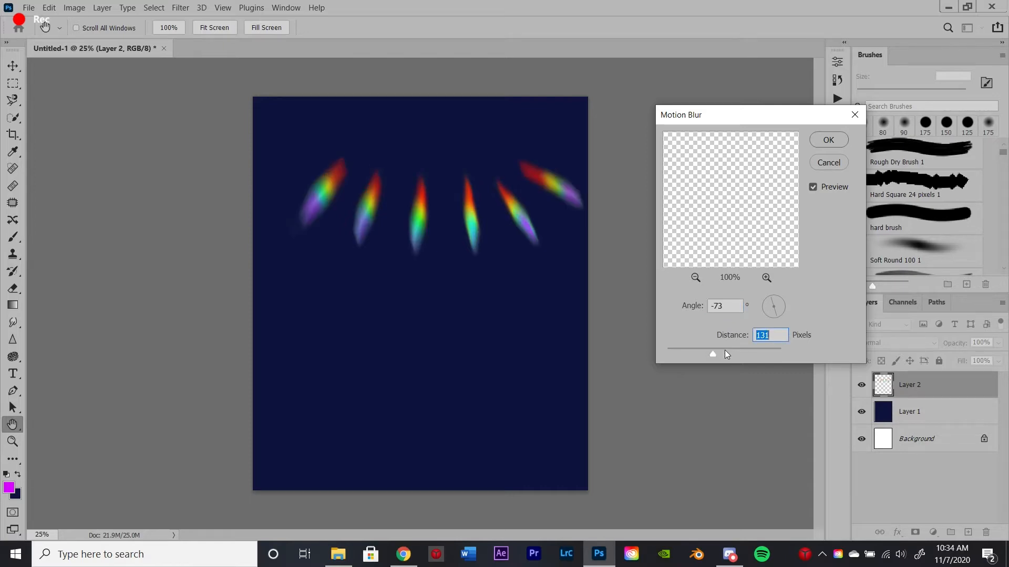
{"action": "left_click_drag", "start_coordinate": [713, 354], "coordinate": [725, 353]}
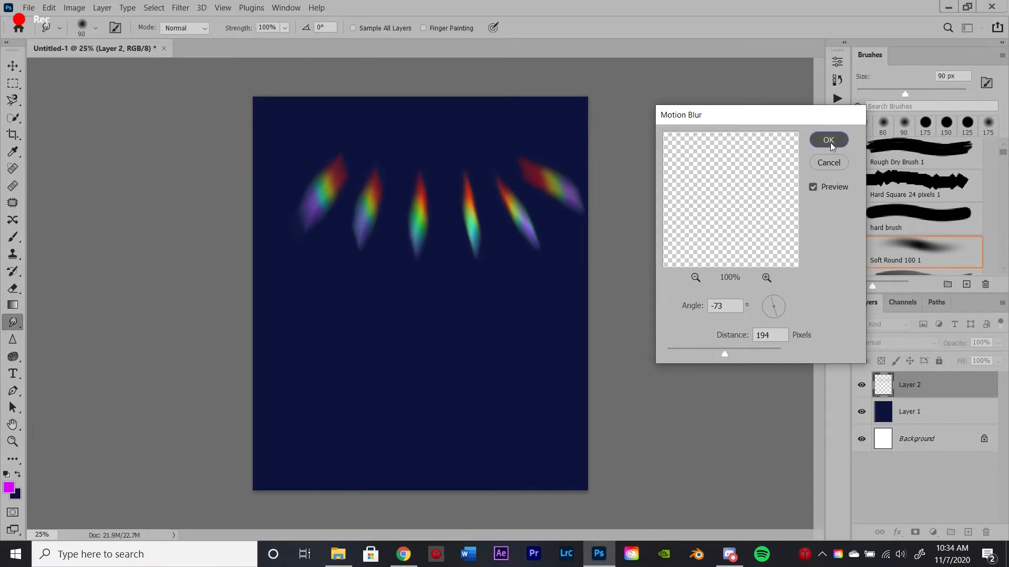
{"action": "left_click", "coordinate": [828, 139]}
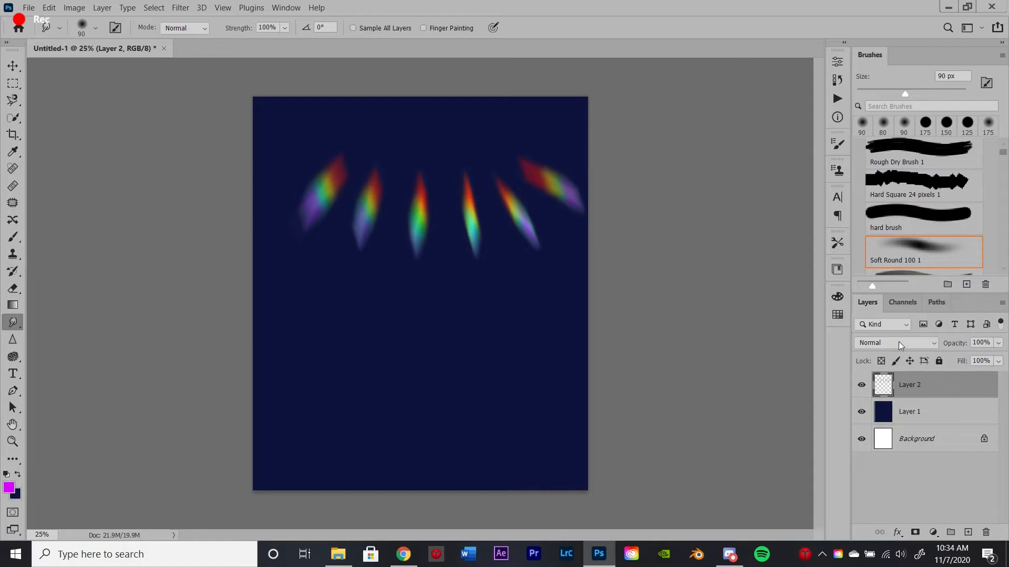
Blend Layer 2 with Linear Dodge (Add) after trying Screen, and add an empty Layer 3
{"action": "left_click", "coordinate": [896, 342]}
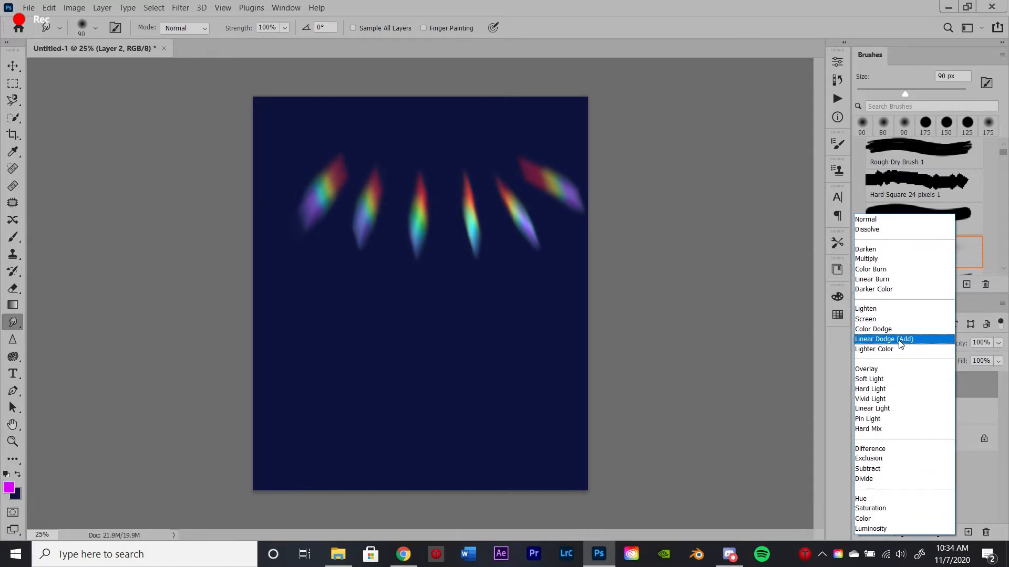
{"action": "mouse_move", "coordinate": [906, 401]}
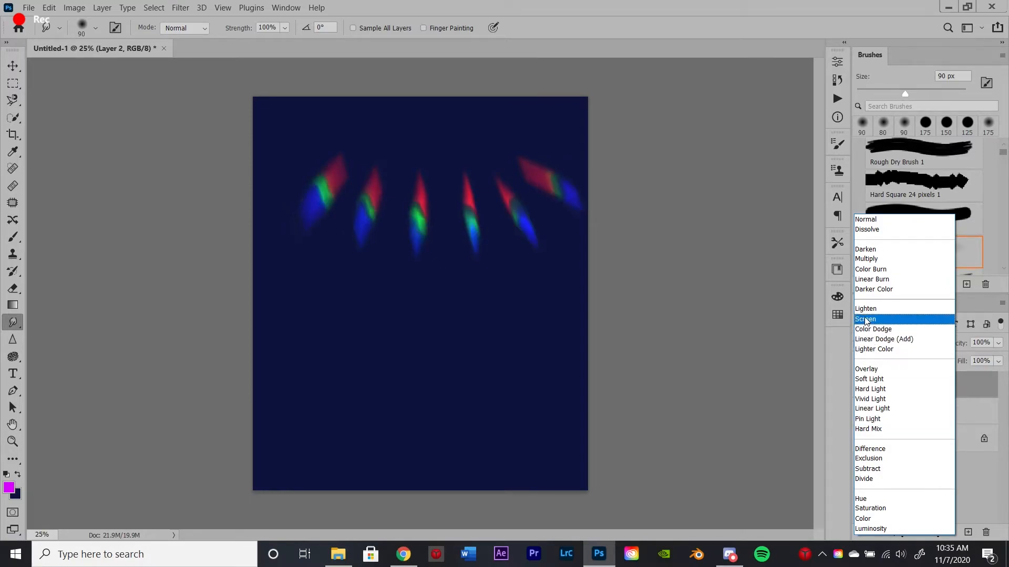
{"action": "left_click", "coordinate": [865, 319]}
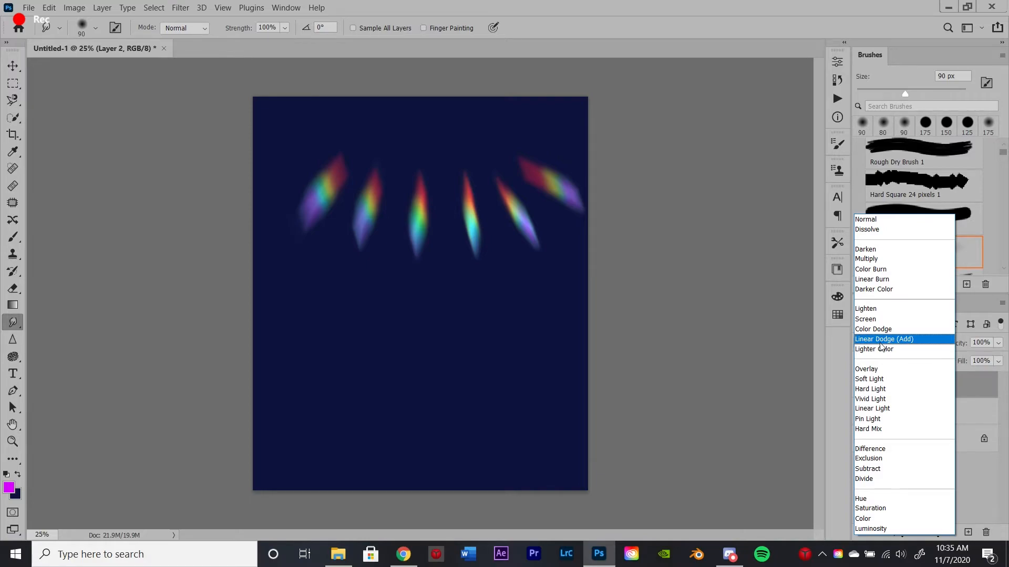
{"action": "left_click", "coordinate": [884, 340]}
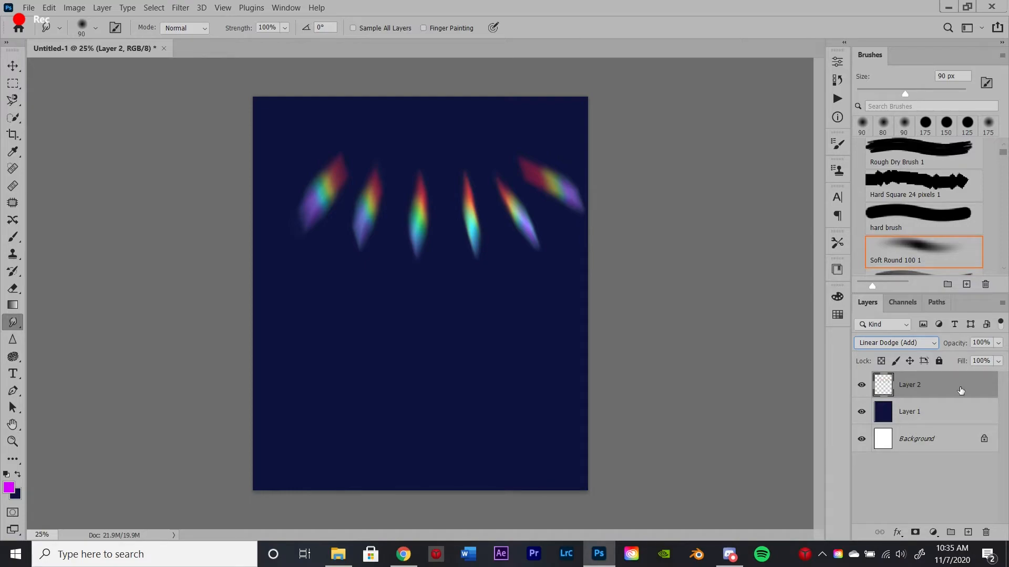
{"action": "left_click", "coordinate": [969, 533]}
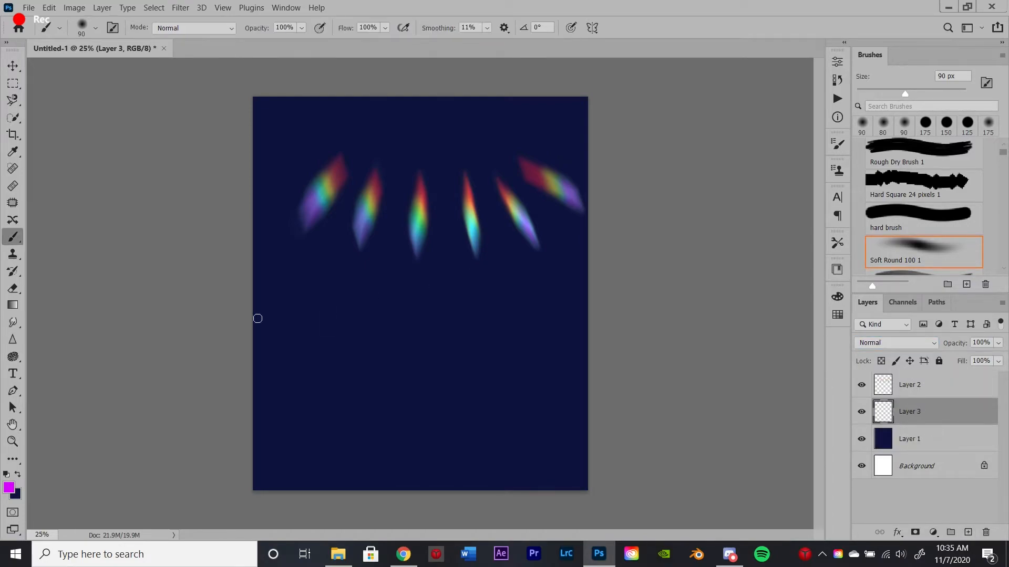
Paint a soft white glow behind the rays on Layer 3
{"action": "left_click", "coordinate": [10, 487]}
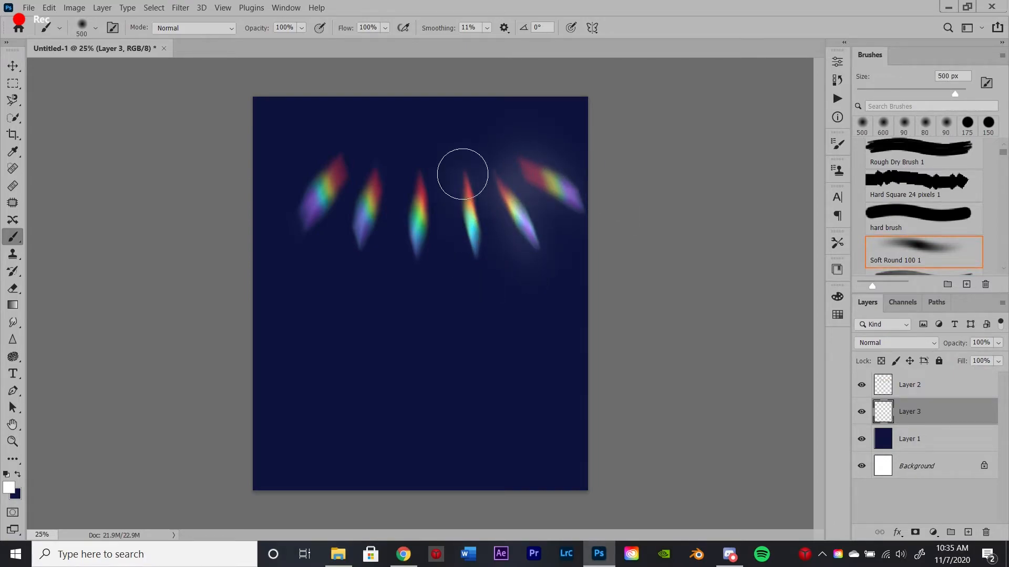
{"action": "left_click_drag", "start_coordinate": [462, 174], "coordinate": [392, 169]}
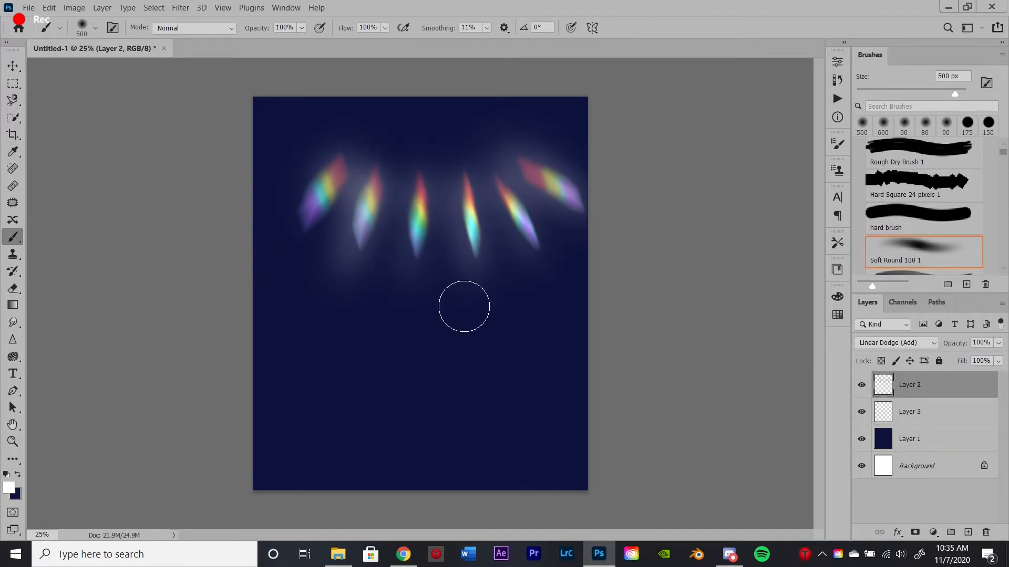
{"action": "left_click", "coordinate": [180, 8]}
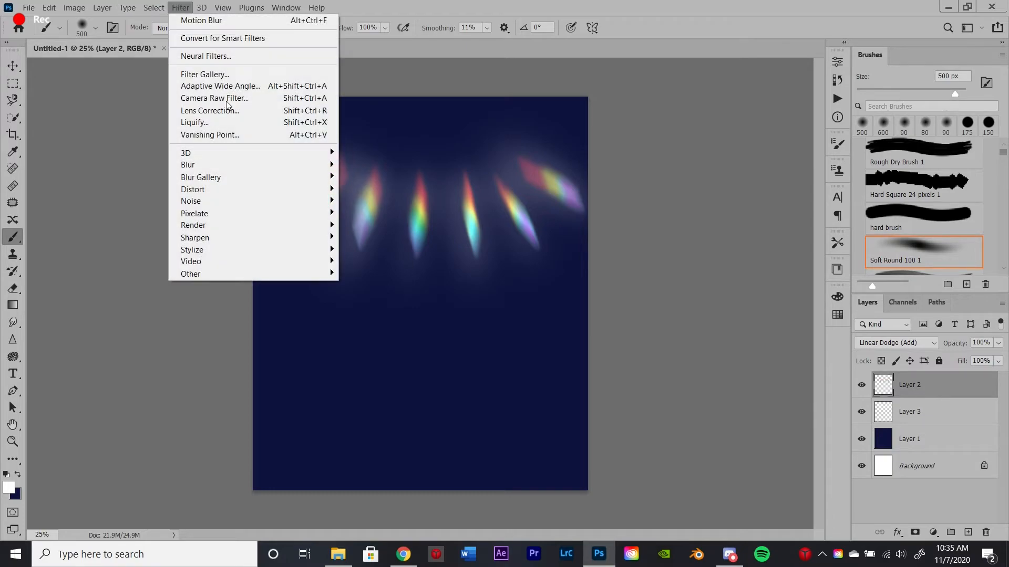
{"action": "mouse_move", "coordinate": [188, 165]}
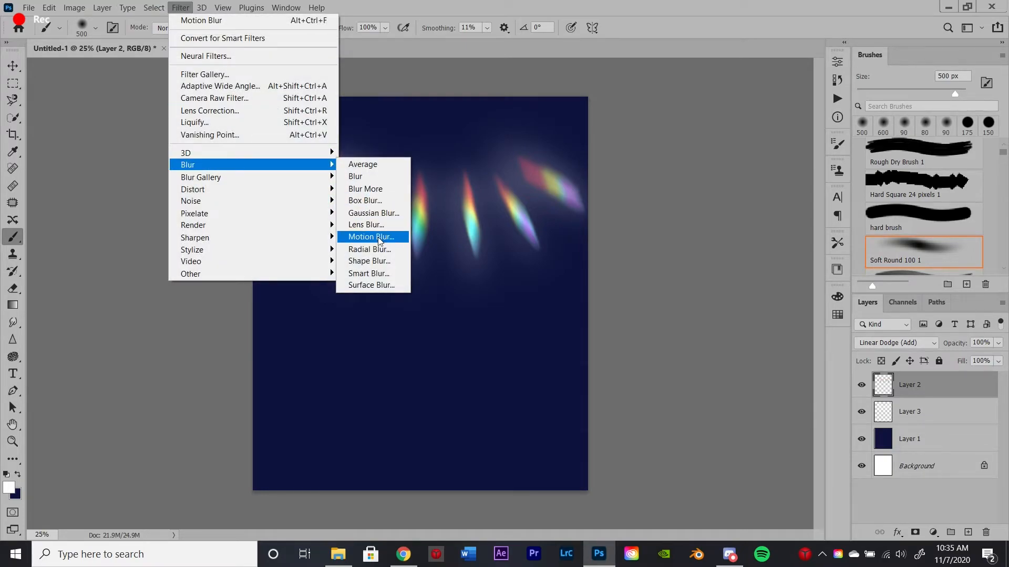
Streak the white flare rays with a Motion Blur, adjusting its angle and distance
{"action": "left_click", "coordinate": [371, 237]}
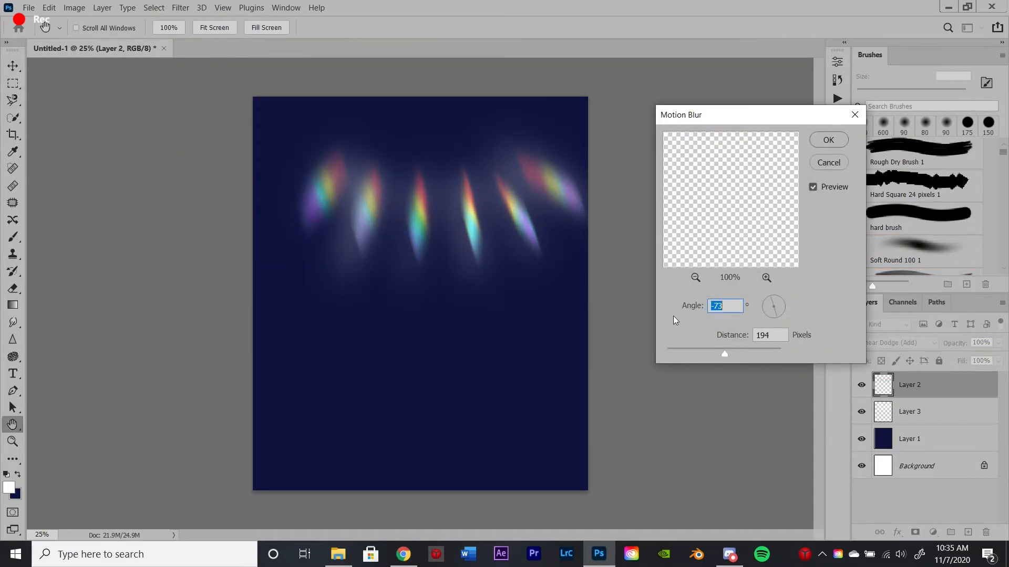
{"action": "left_click", "coordinate": [828, 140]}
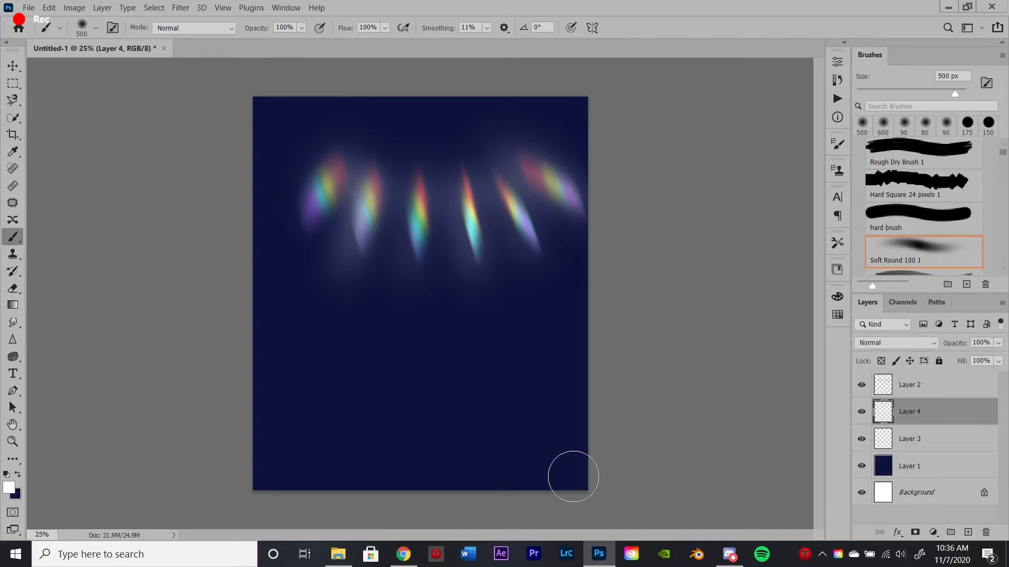
{"action": "mouse_move", "coordinate": [215, 325]}
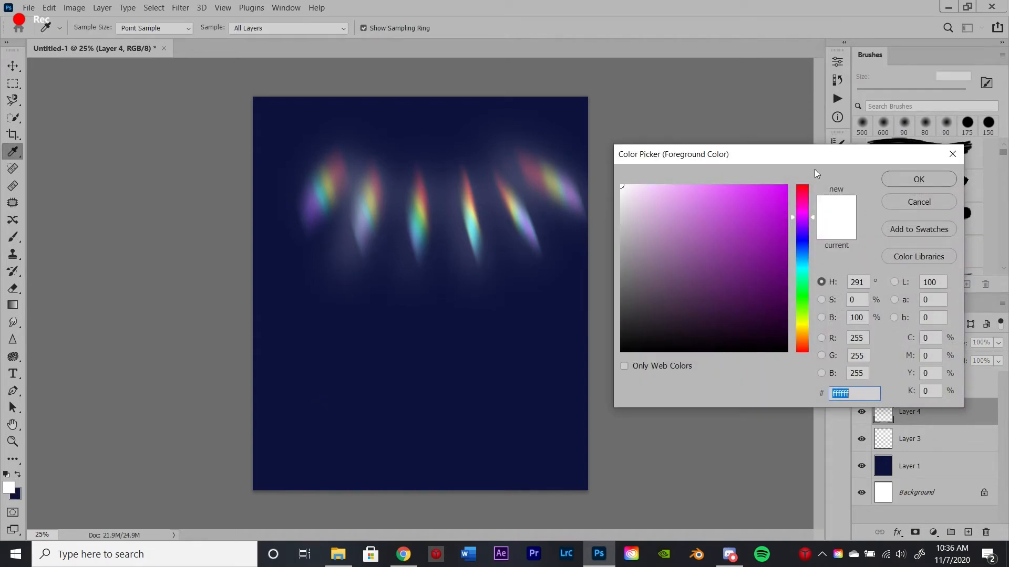
Paint a red smile-shaped arc below the flare rays
{"action": "left_click", "coordinate": [919, 179]}
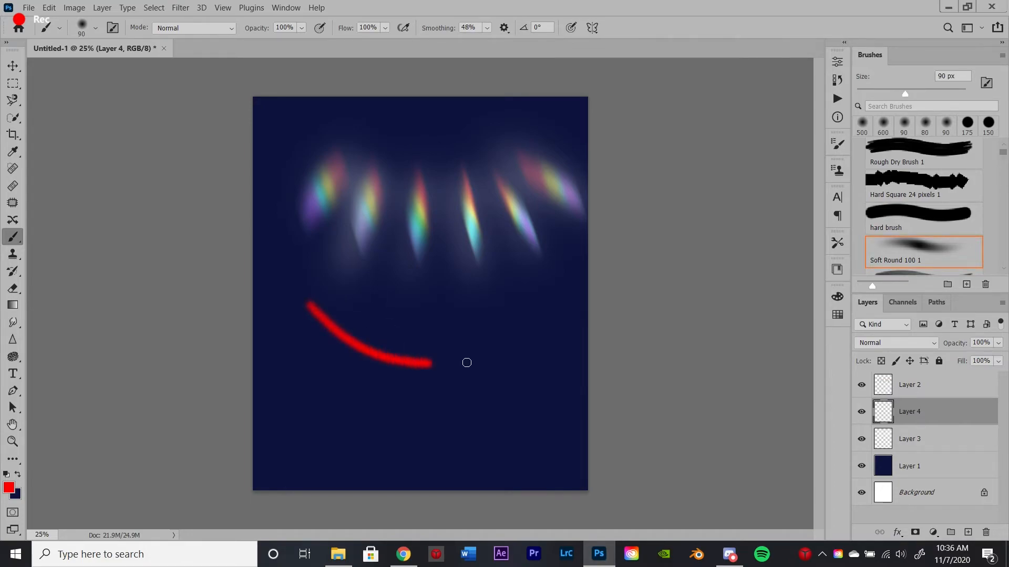
{"action": "left_click_drag", "start_coordinate": [428, 365], "coordinate": [539, 303]}
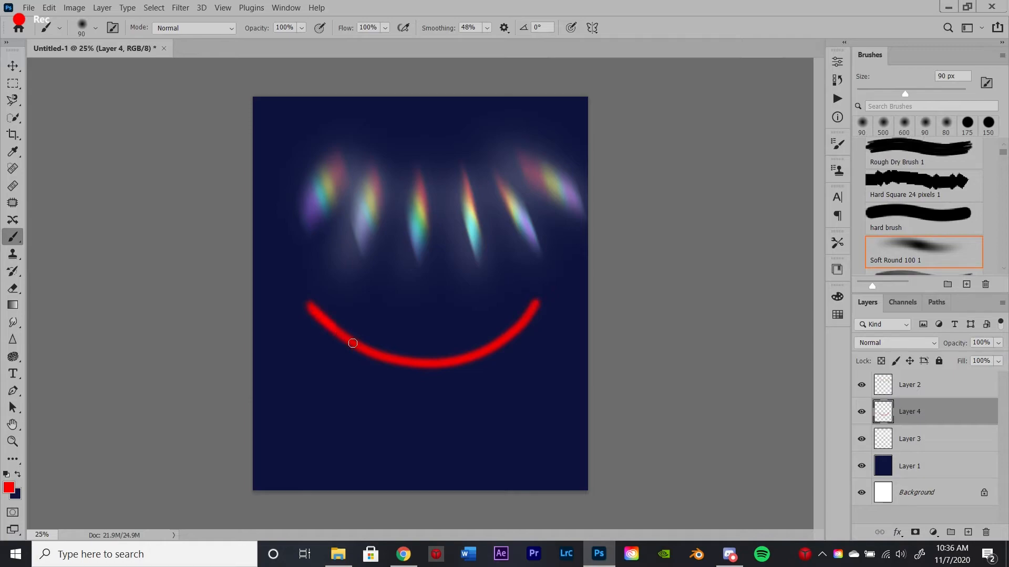
{"action": "left_click_drag", "start_coordinate": [353, 343], "coordinate": [535, 305]}
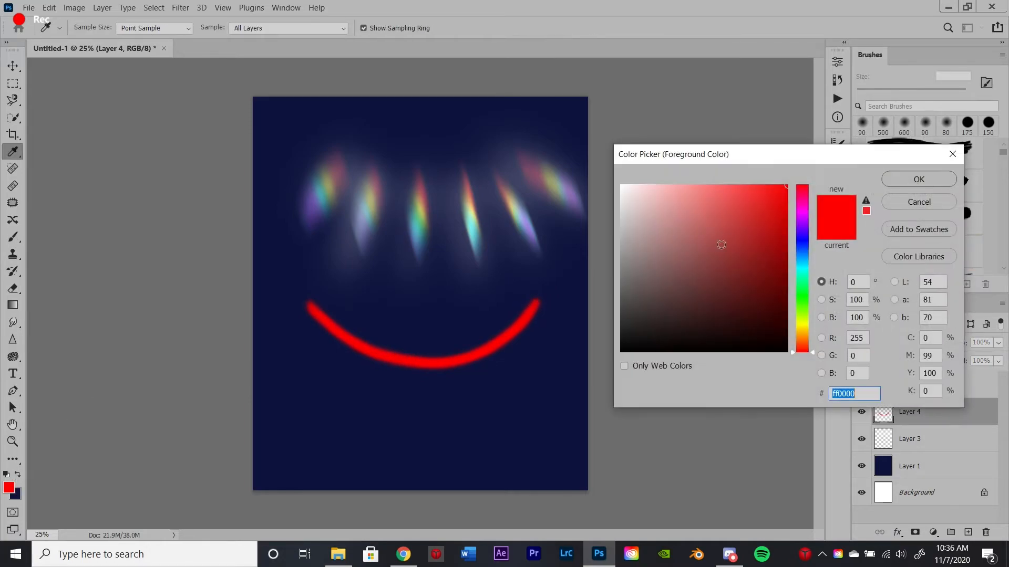
Pick yellow and paint more stripes along the red arc, then choose magenta
{"action": "left_click", "coordinate": [802, 326]}
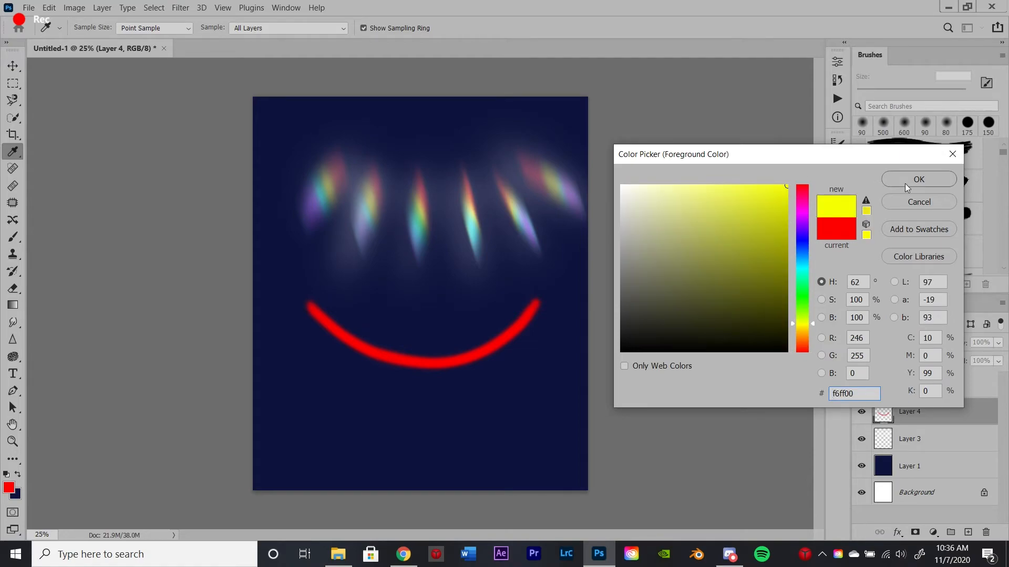
{"action": "left_click", "coordinate": [919, 179]}
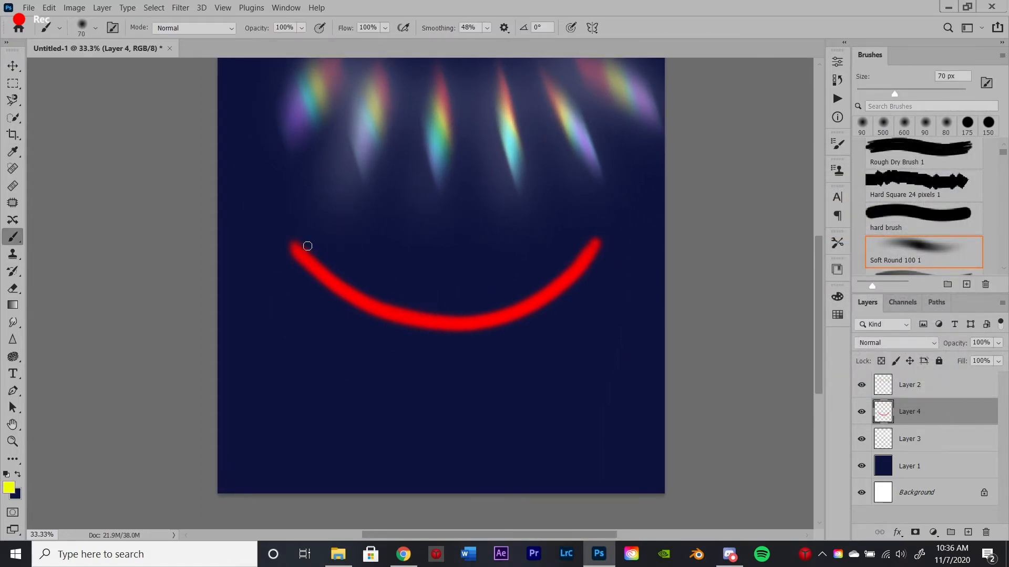
{"action": "left_click_drag", "start_coordinate": [303, 244], "coordinate": [379, 299]}
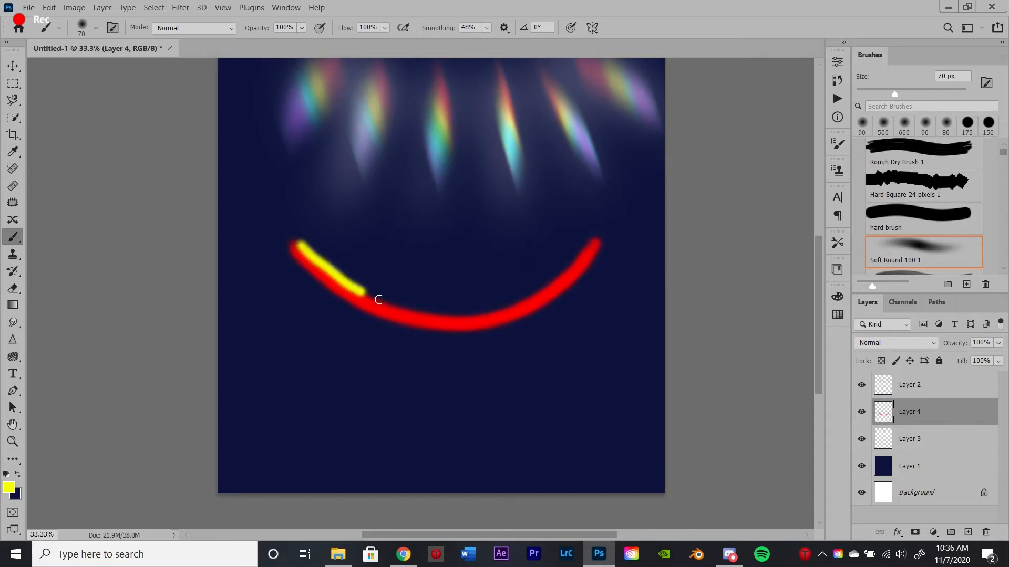
{"action": "left_click_drag", "start_coordinate": [379, 299], "coordinate": [309, 247]}
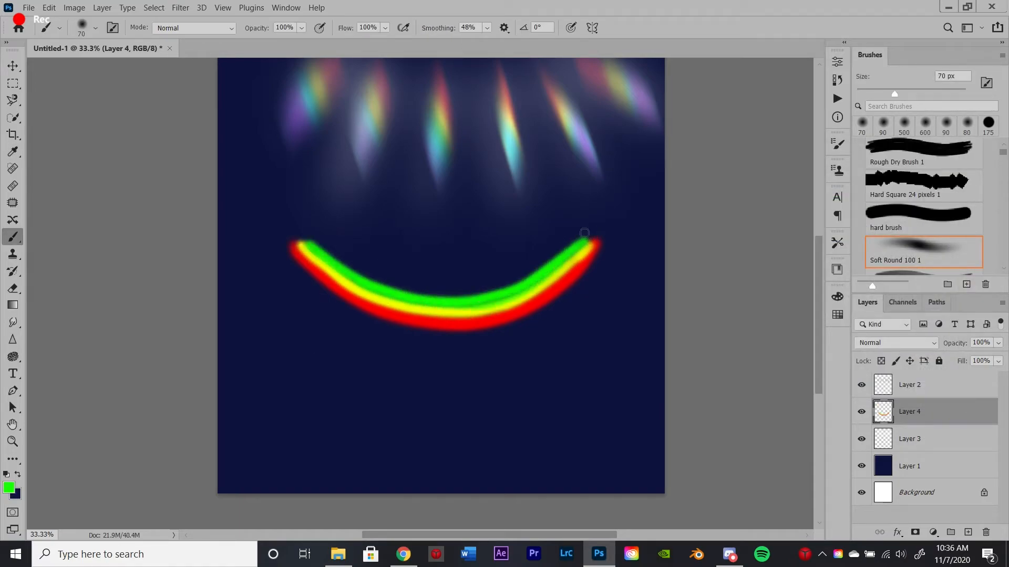
{"action": "left_click", "coordinate": [7, 487]}
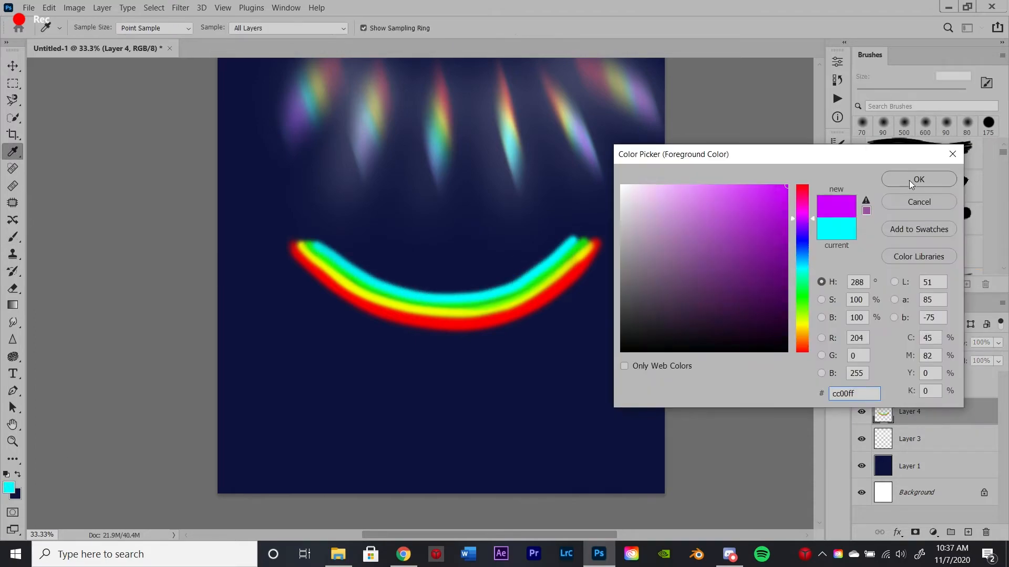
{"action": "left_click", "coordinate": [918, 180]}
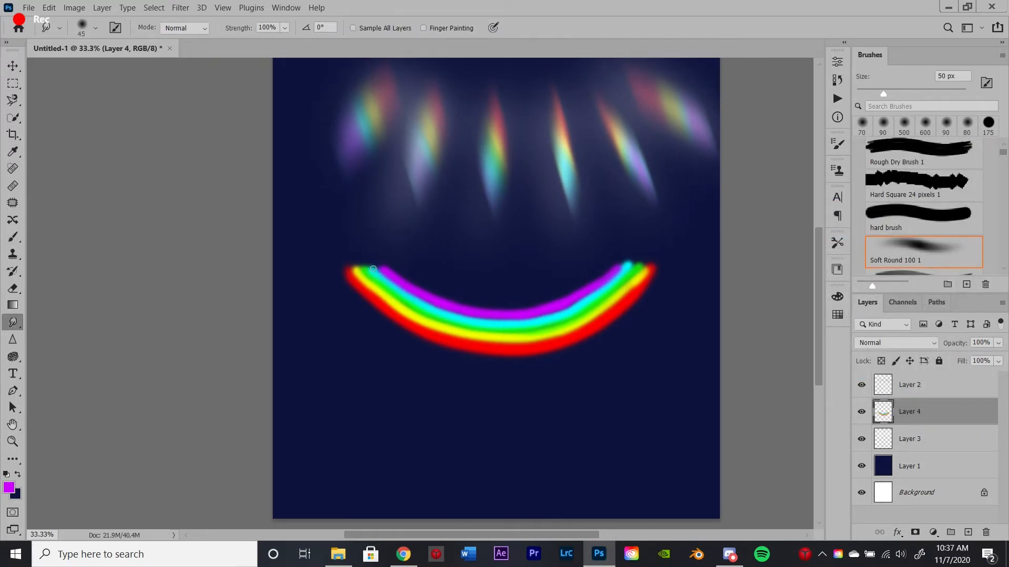
Smudge the rainbow arc into spikes from its left end across to the right
{"action": "left_click_drag", "start_coordinate": [372, 268], "coordinate": [376, 349]}
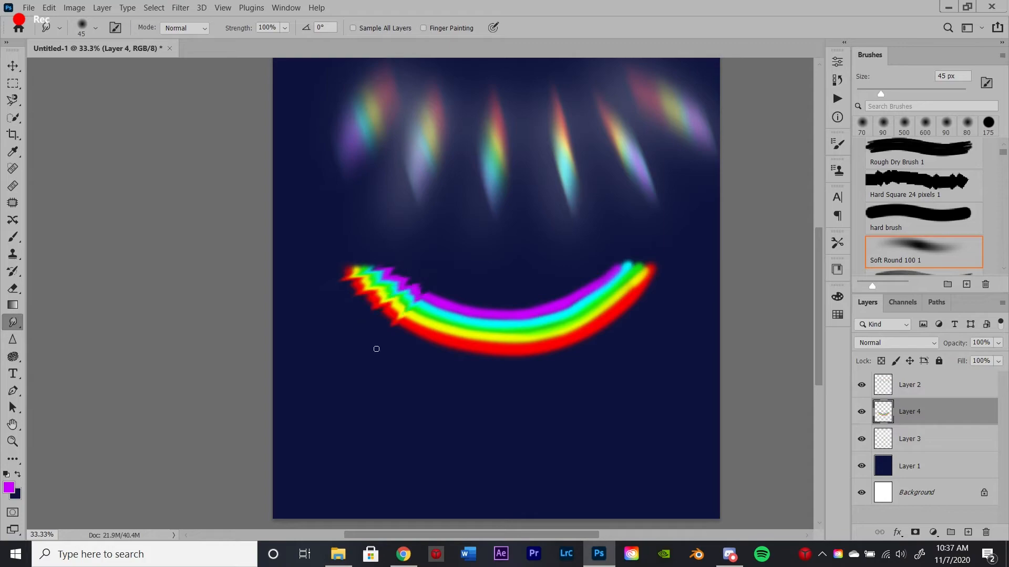
{"action": "left_click_drag", "start_coordinate": [376, 349], "coordinate": [499, 315]}
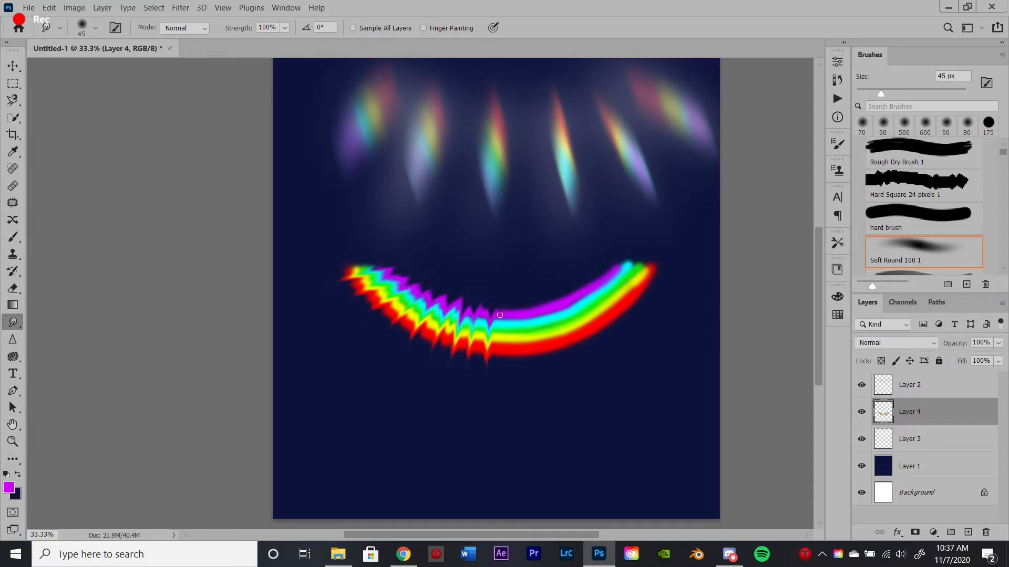
{"action": "left_click_drag", "start_coordinate": [499, 315], "coordinate": [595, 320]}
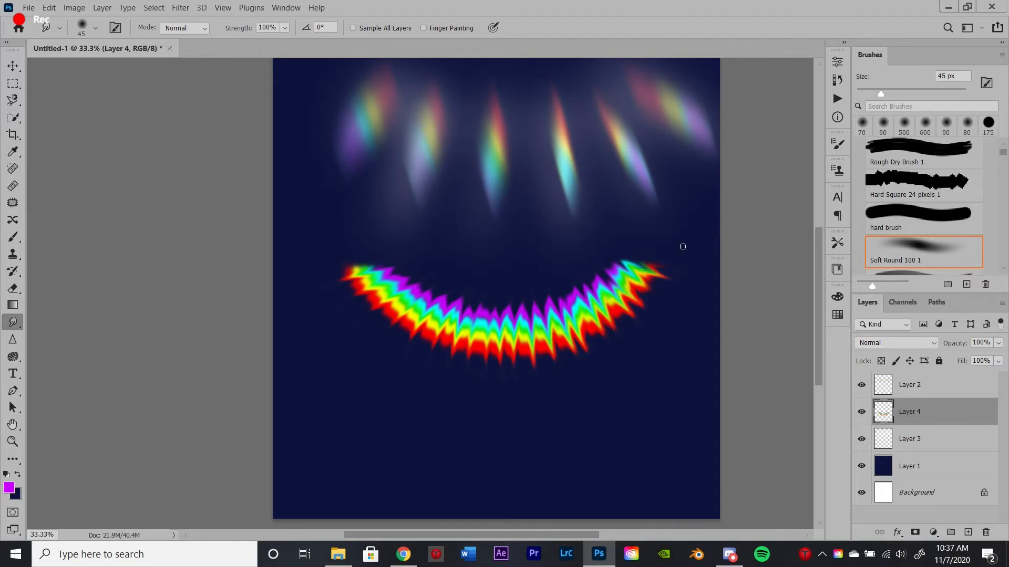
{"action": "left_click", "coordinate": [180, 8]}
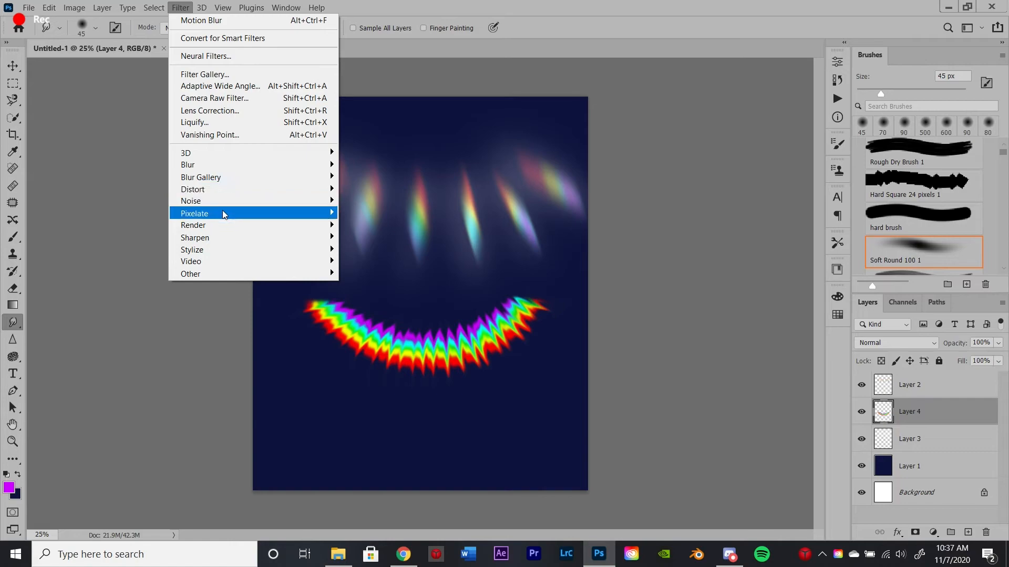
{"action": "mouse_move", "coordinate": [188, 165]}
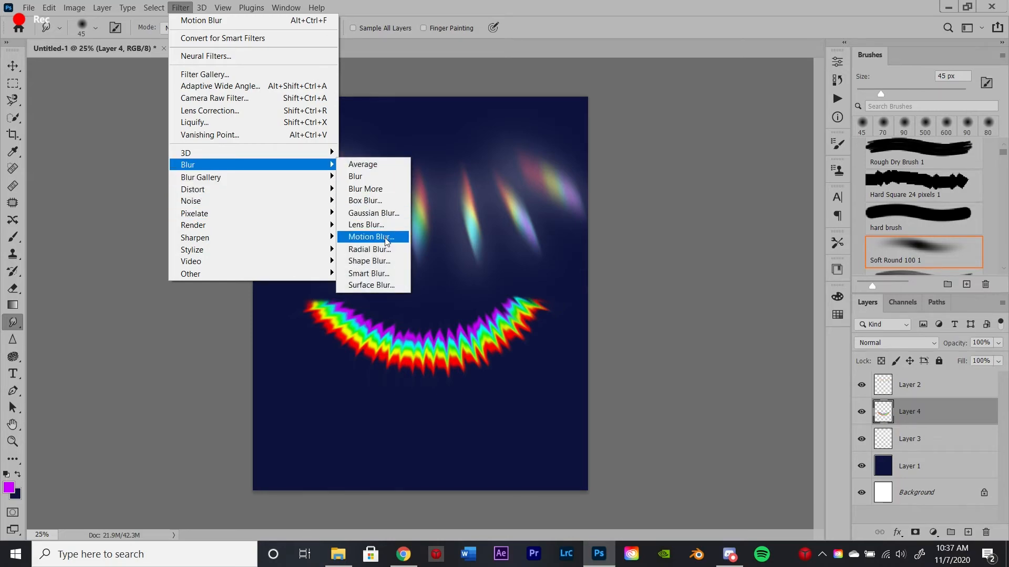
Apply Motion Blur to the spiky smile on Layer 4 and change its blend mode
{"action": "left_click", "coordinate": [369, 237]}
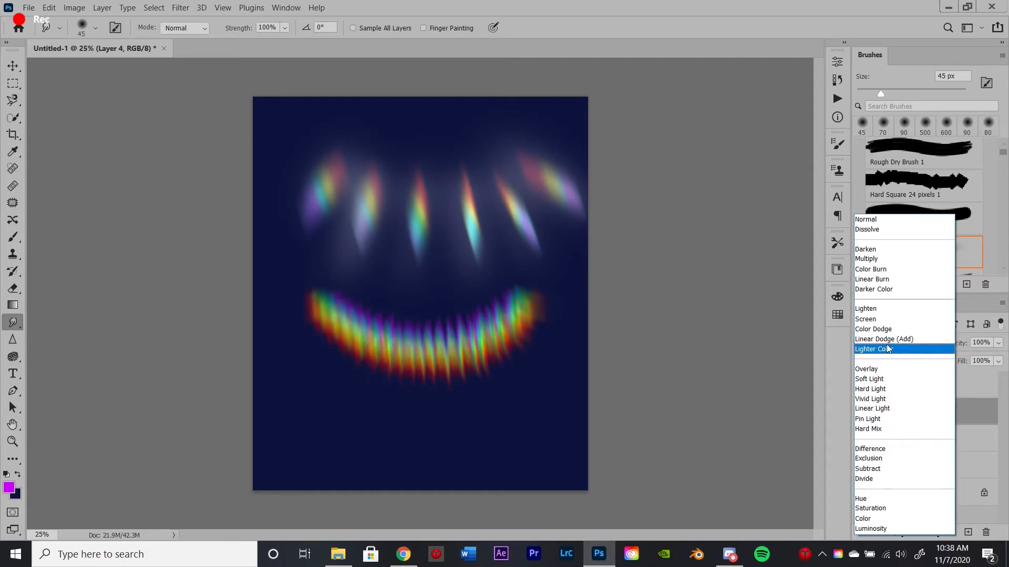
{"action": "left_click", "coordinate": [883, 339]}
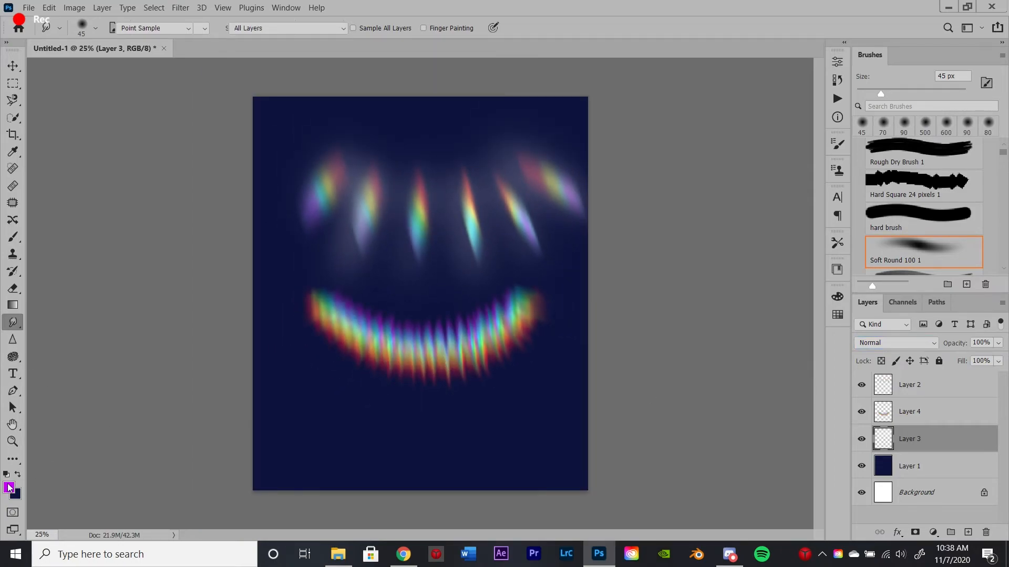
Paint a soft white glow around the rainbow smile and add a new top layer
{"action": "left_click", "coordinate": [12, 237]}
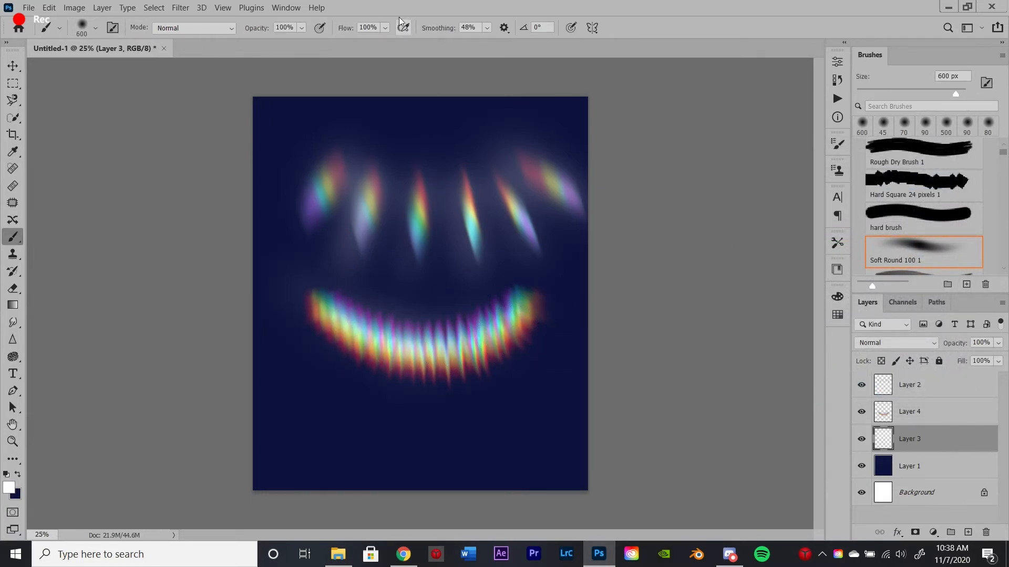
{"action": "left_click", "coordinate": [468, 27]}
{"action": "type", "text": "0"}
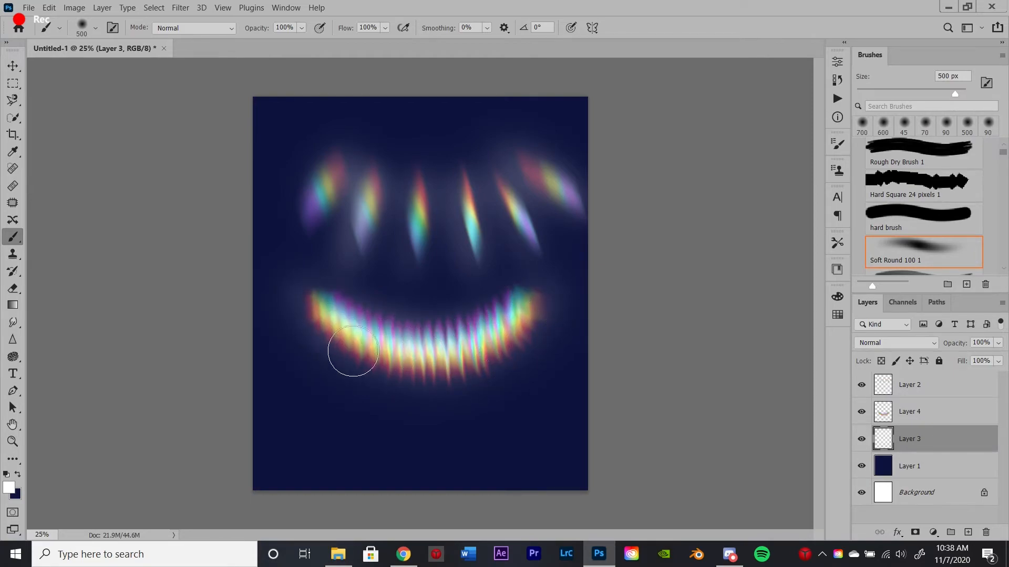
{"action": "left_click", "coordinate": [910, 385]}
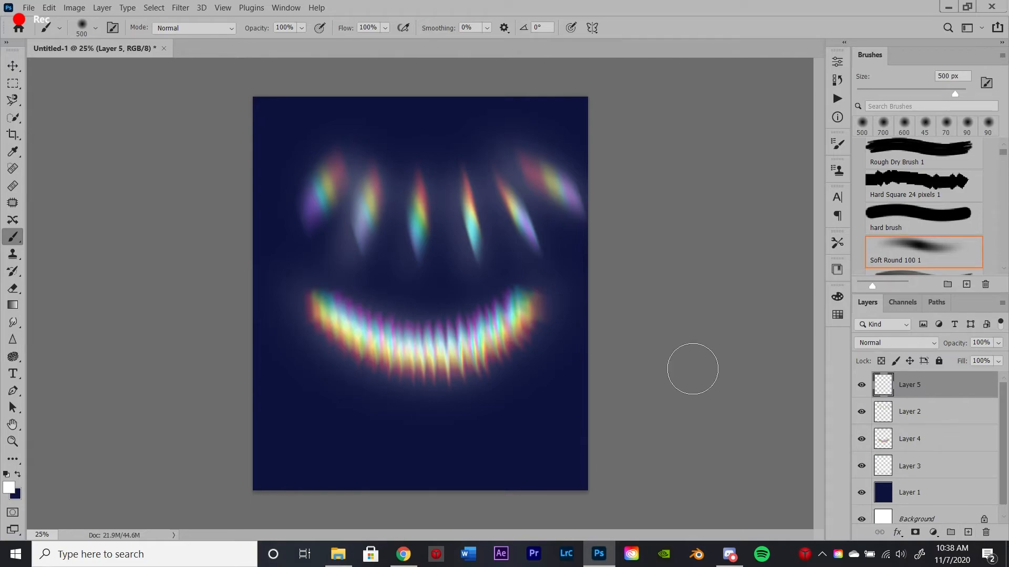
Stamp solid red circles of varying sizes below the smile with a hard round brush
{"action": "left_click", "coordinate": [908, 218]}
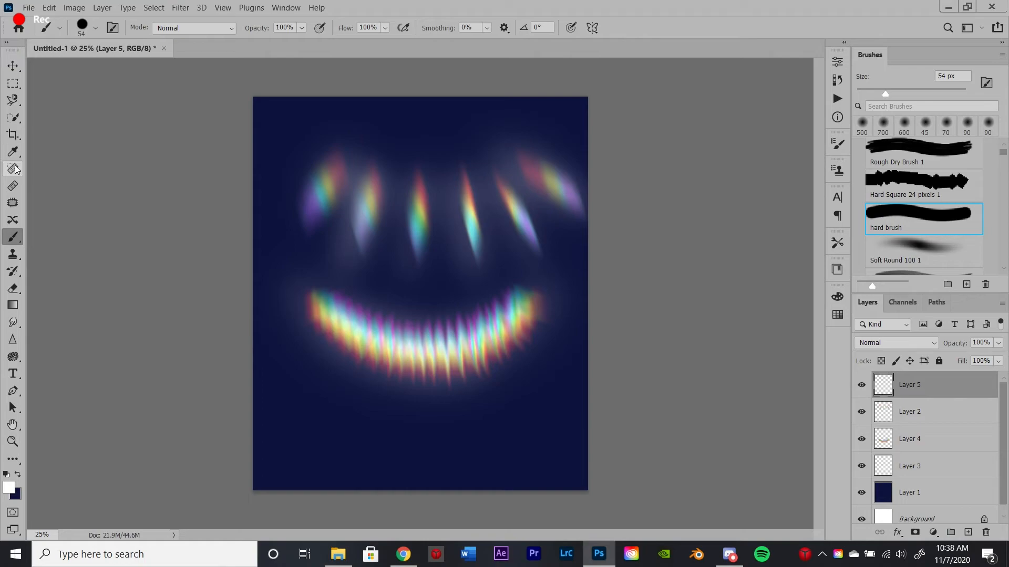
{"action": "mouse_move", "coordinate": [31, 274]}
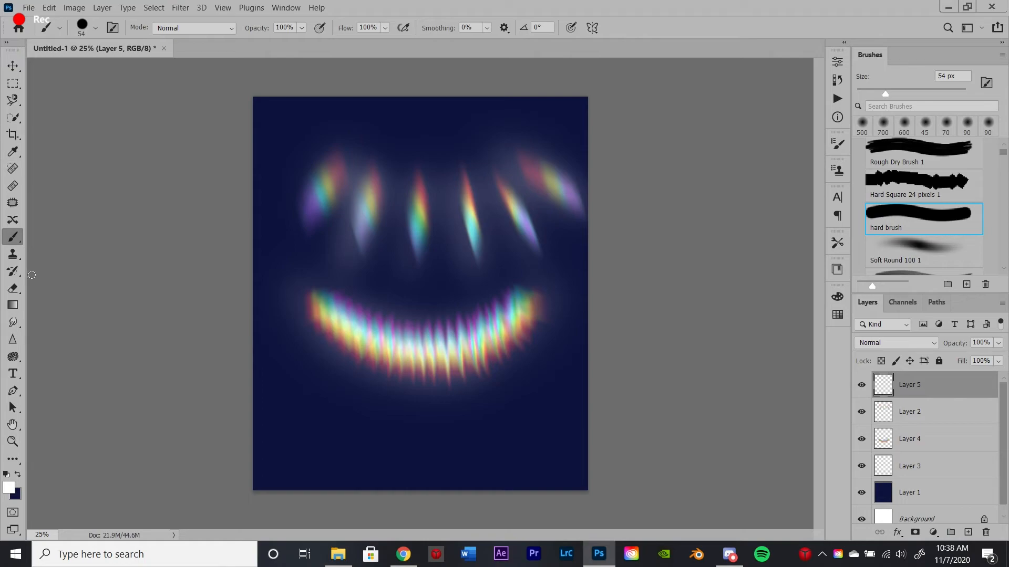
{"action": "mouse_move", "coordinate": [10, 168]}
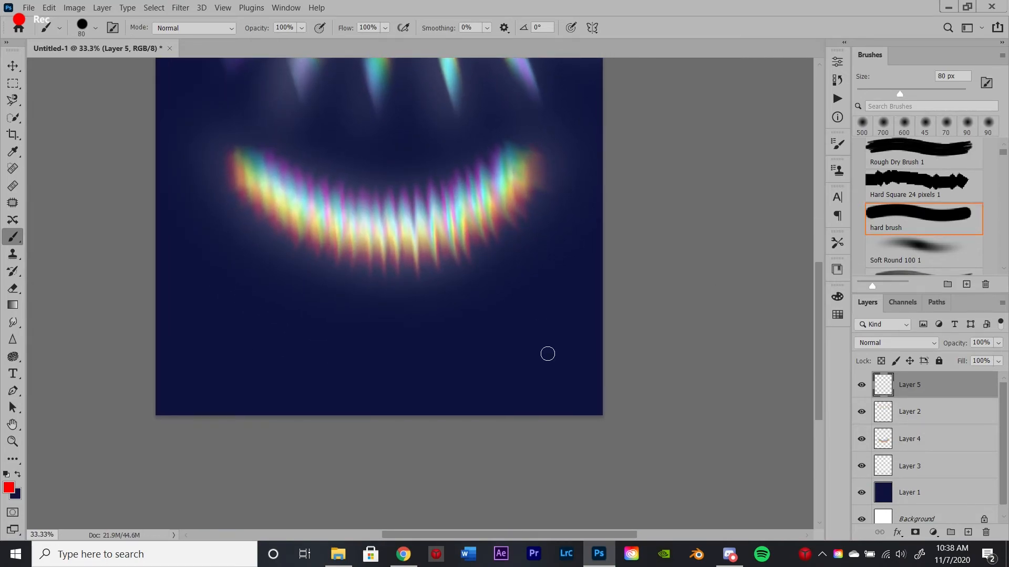
{"action": "left_click", "coordinate": [250, 311]}
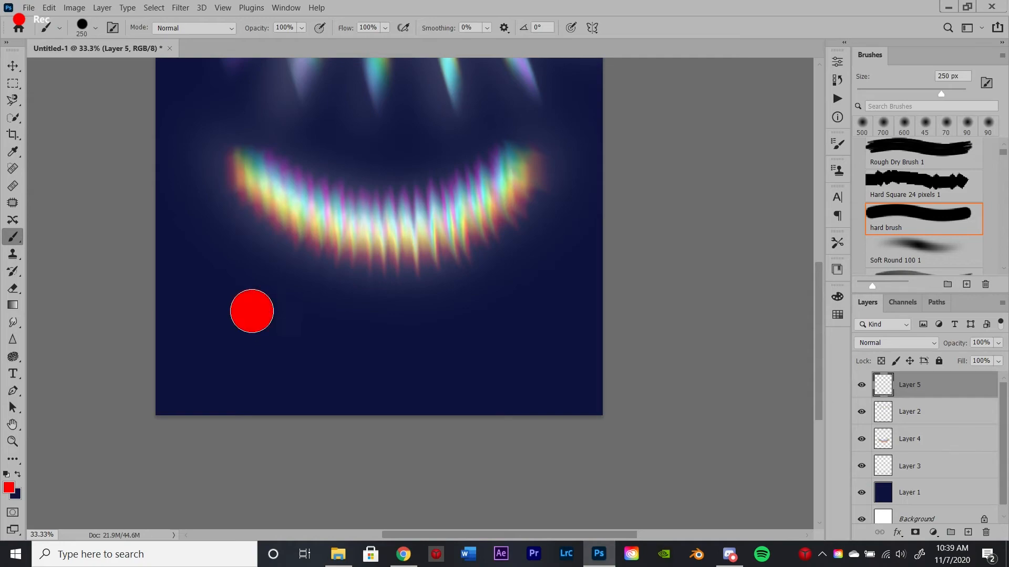
{"action": "left_click", "coordinate": [332, 342]}
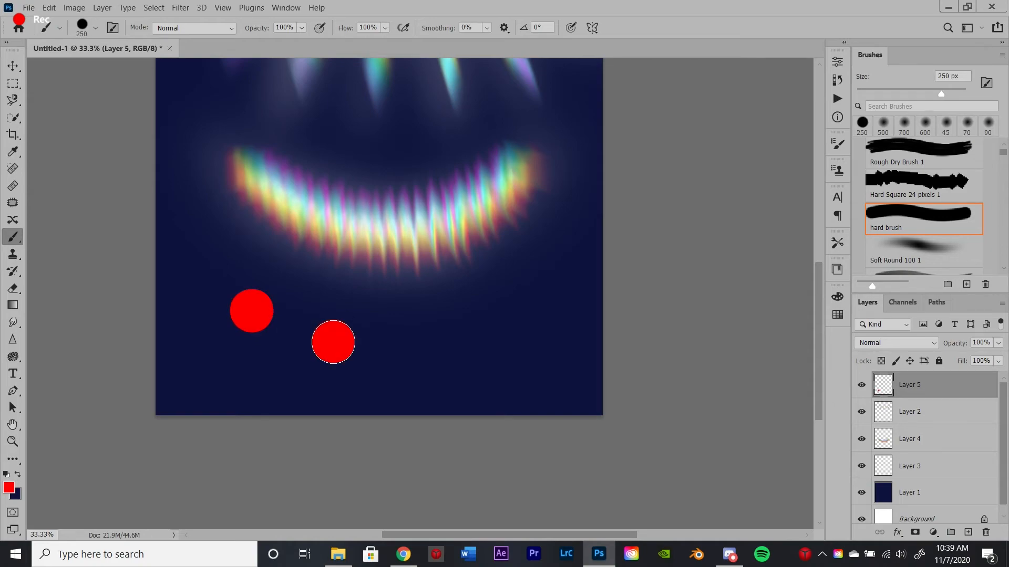
{"action": "left_click", "coordinate": [402, 308]}
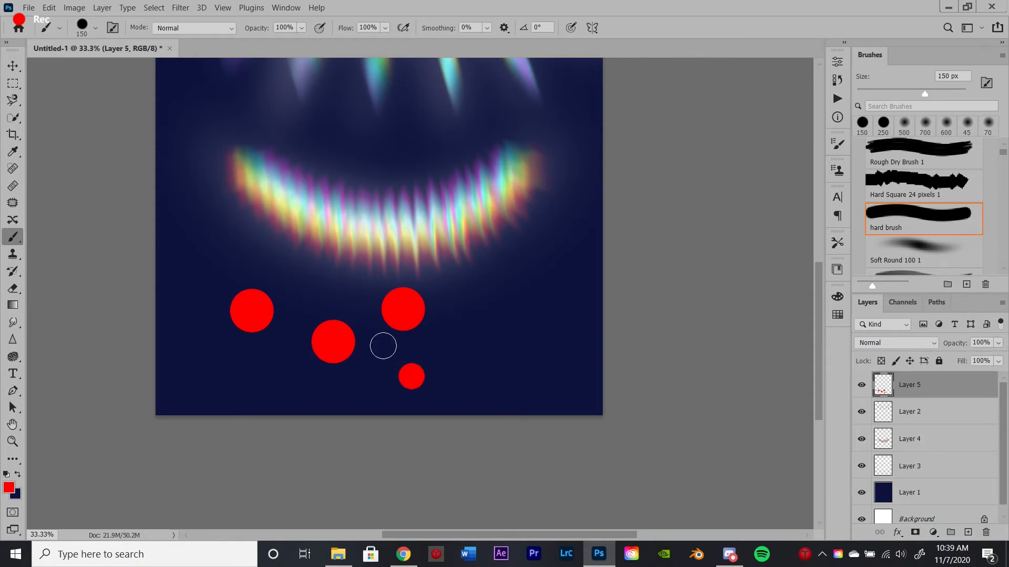
{"action": "left_click", "coordinate": [302, 284]}
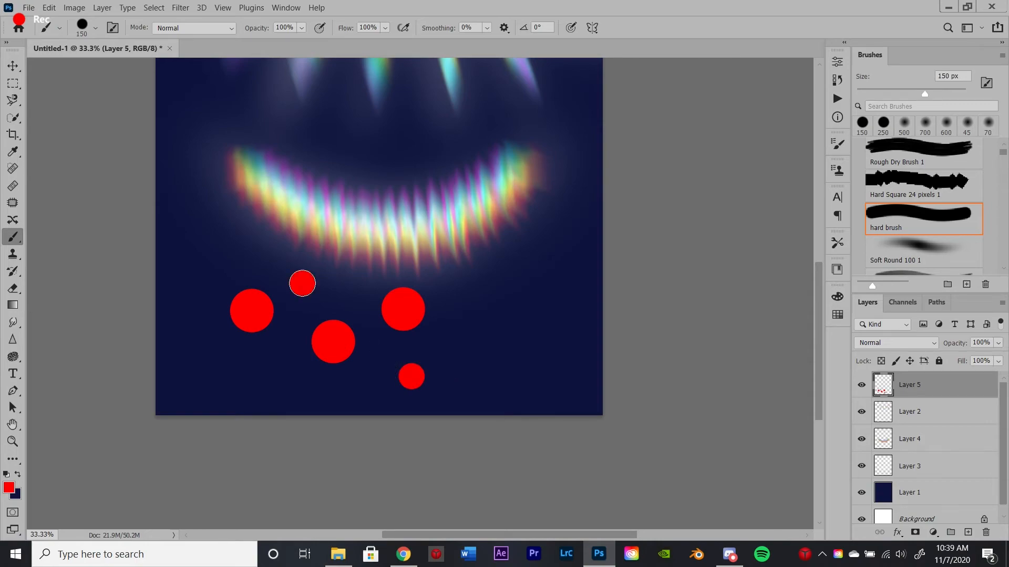
{"action": "mouse_move", "coordinate": [231, 297]}
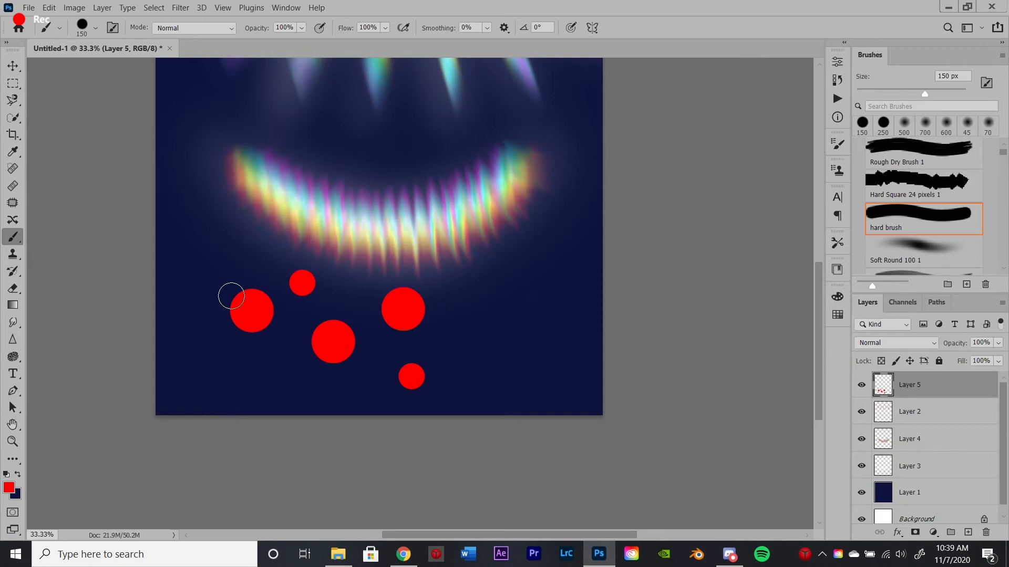
{"action": "mouse_move", "coordinate": [301, 282]}
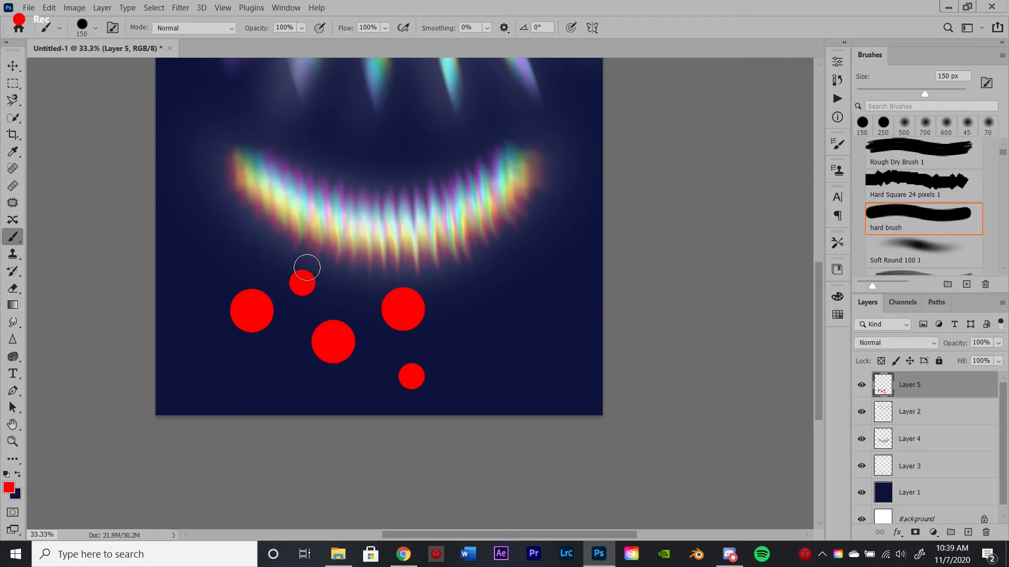
{"action": "left_click", "coordinate": [8, 487]}
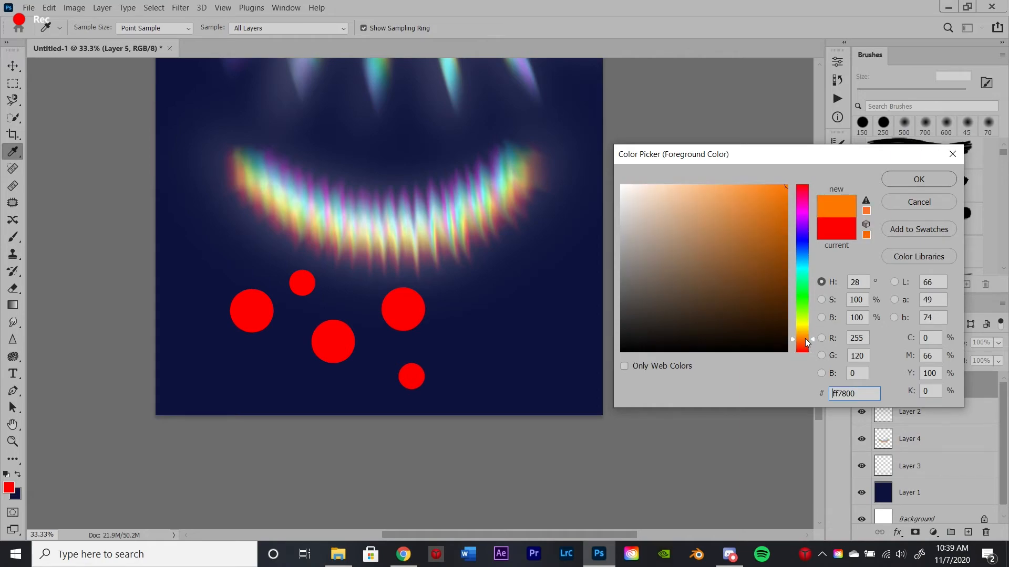
Overlay the red circles with offset yellow and green circles
{"action": "left_click", "coordinate": [919, 179]}
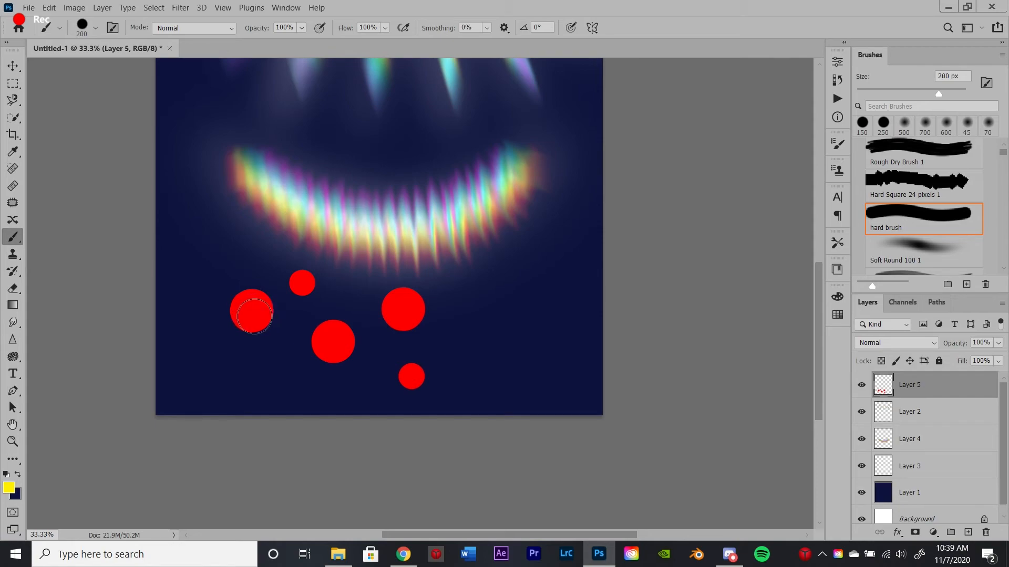
{"action": "left_click", "coordinate": [253, 315]}
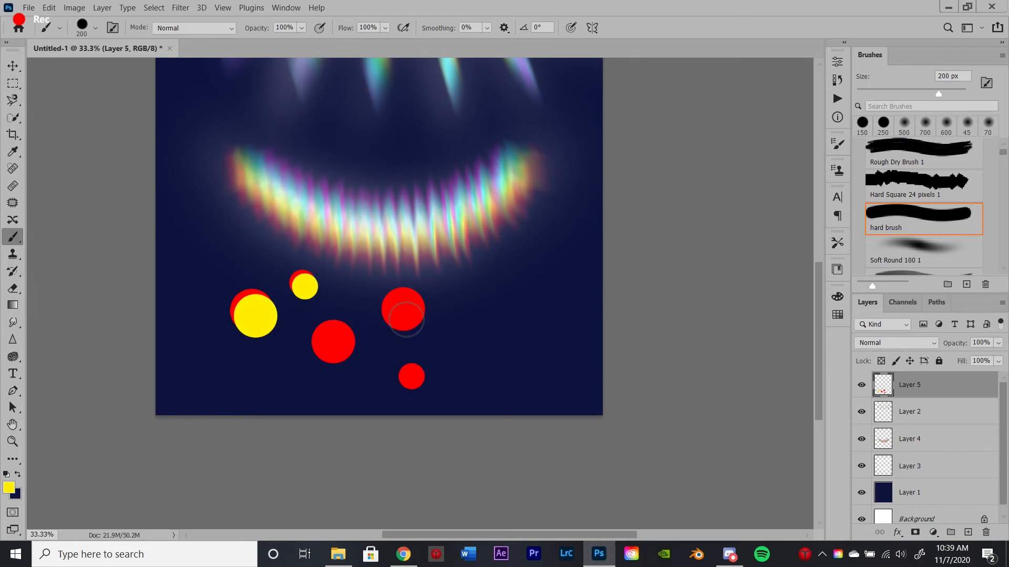
{"action": "left_click", "coordinate": [406, 317]}
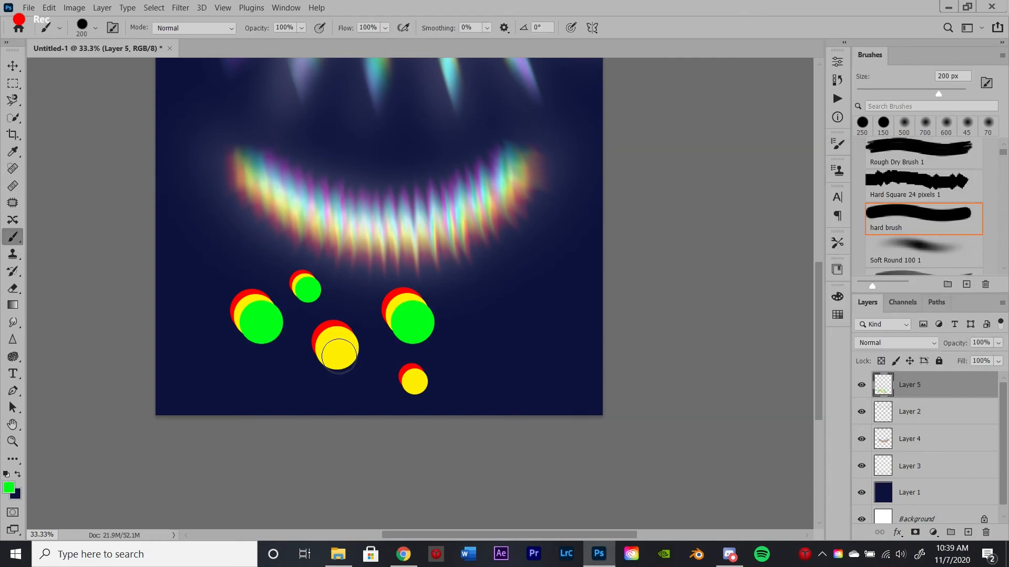
{"action": "left_click", "coordinate": [340, 357]}
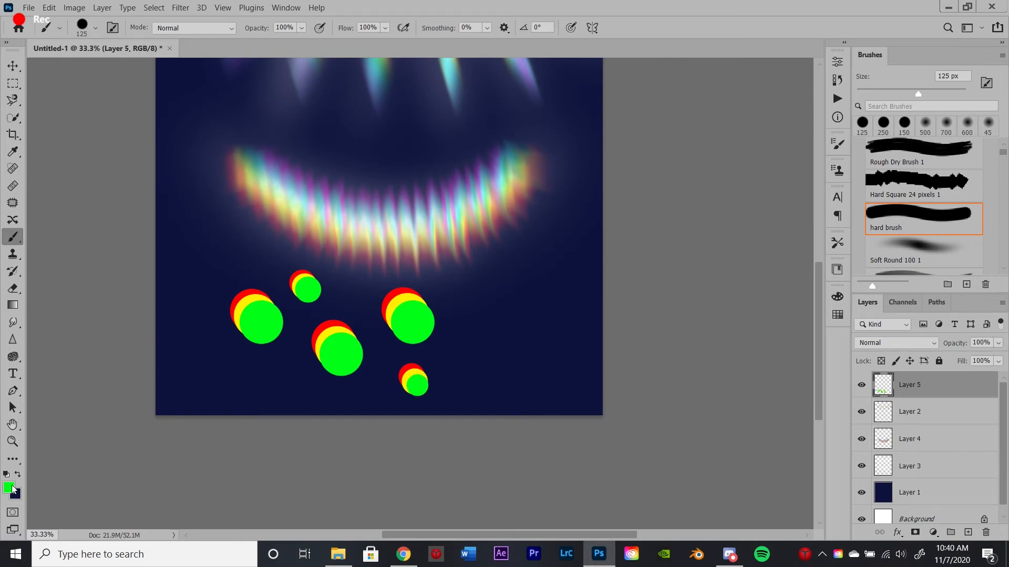
{"action": "left_click", "coordinate": [8, 489]}
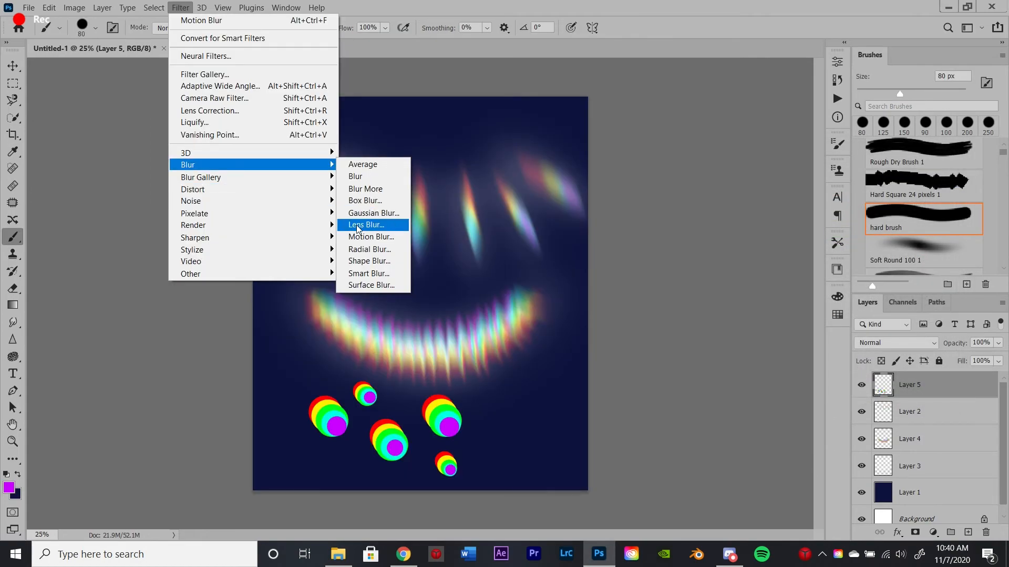
Motion-blur the circles (angle about -58, distance 120) and blend the layer as Linear Dodge (Add)
{"action": "left_click", "coordinate": [371, 237]}
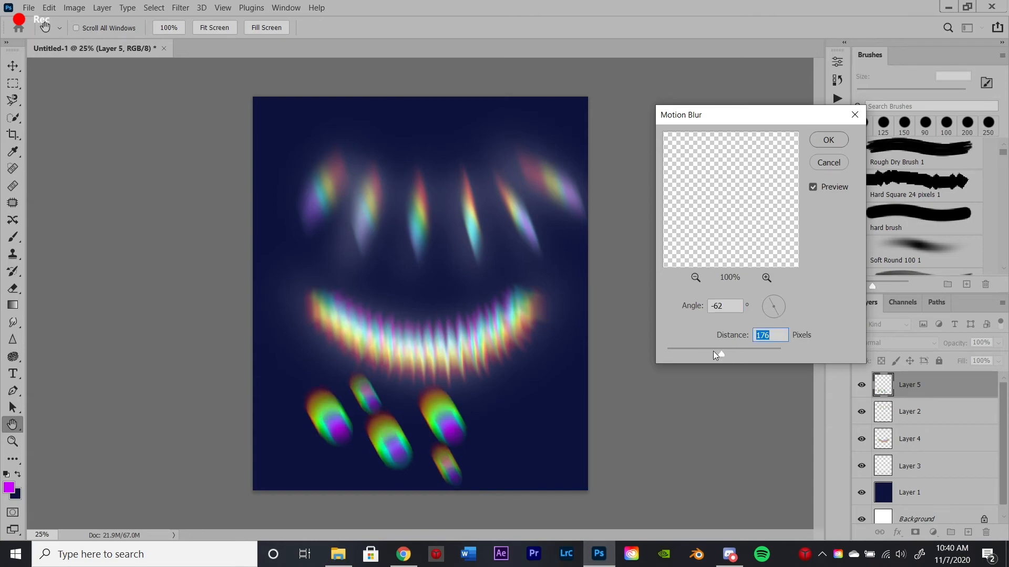
{"action": "left_click_drag", "start_coordinate": [716, 354], "coordinate": [713, 354]}
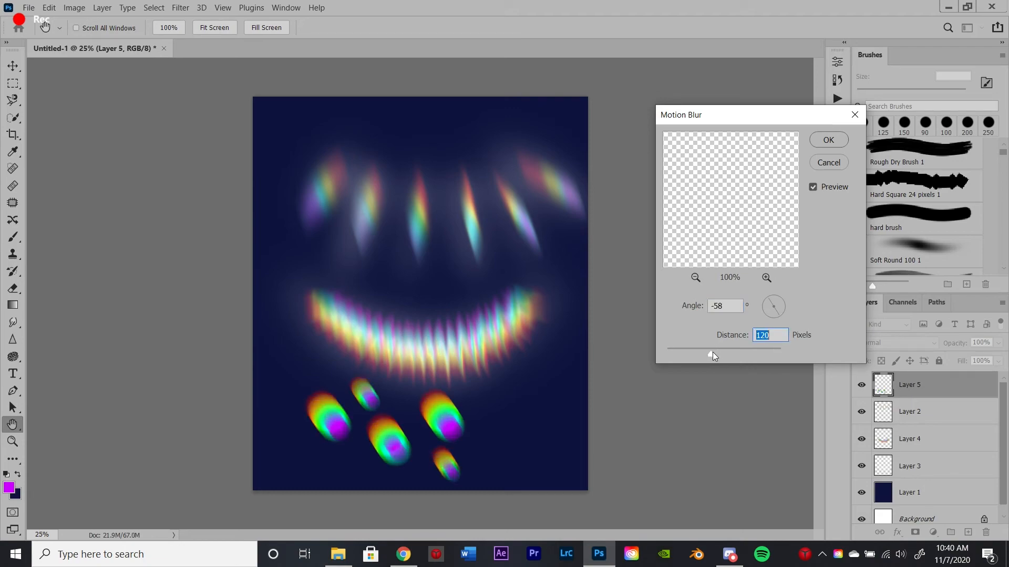
{"action": "mouse_move", "coordinate": [773, 246]}
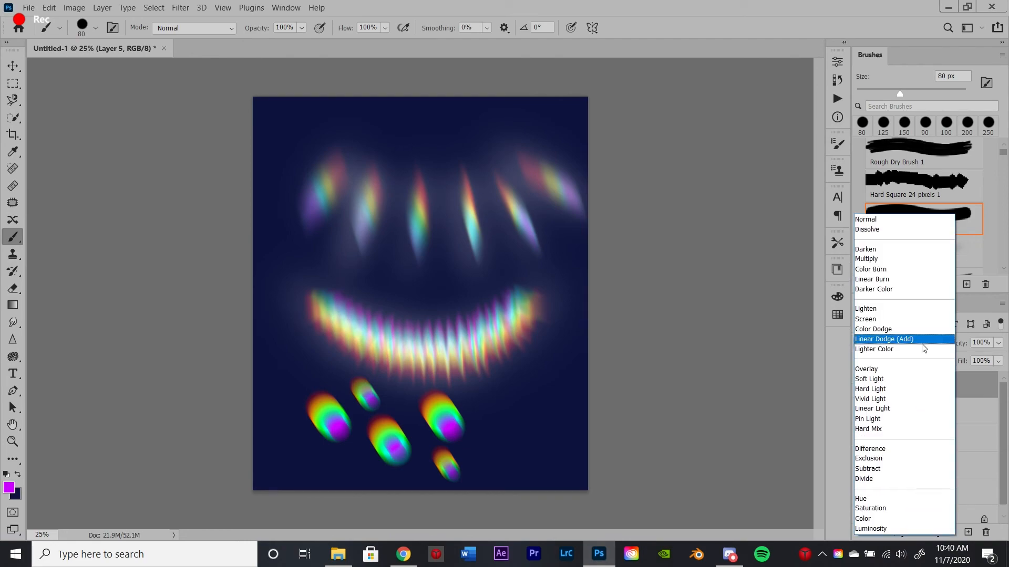
{"action": "left_click", "coordinate": [883, 339]}
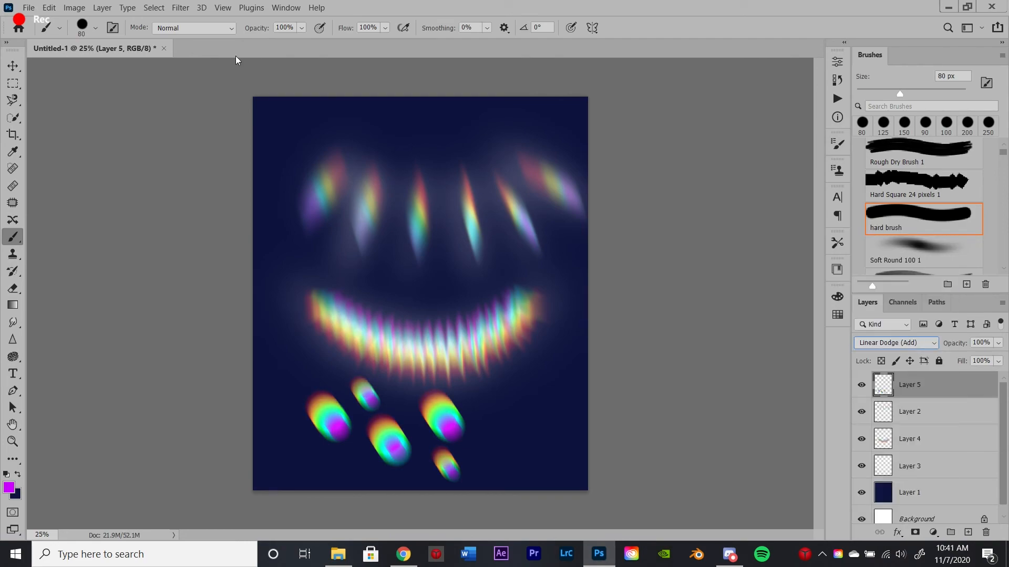
{"action": "left_click", "coordinate": [181, 7]}
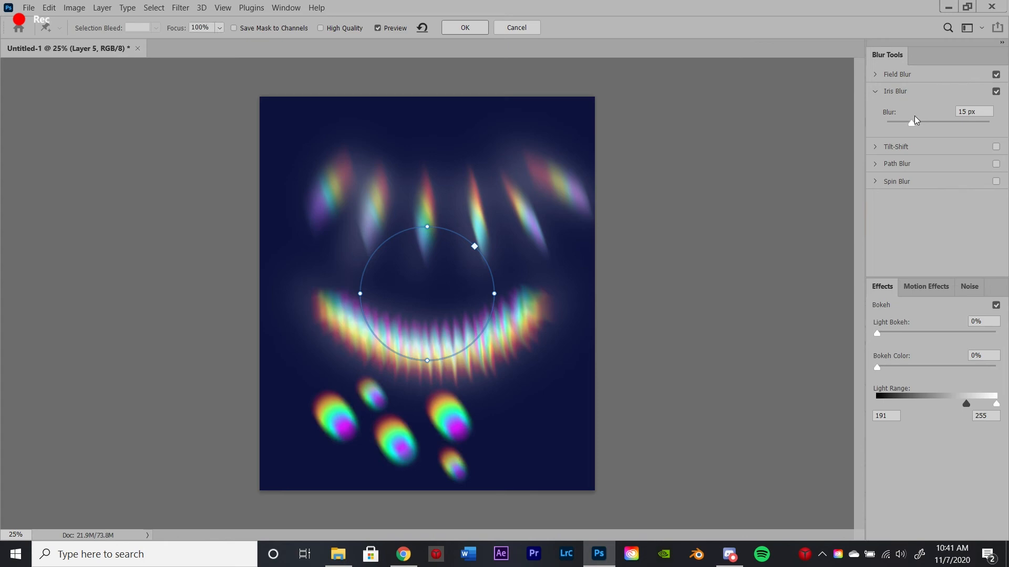
Raise the Iris Blur amount to about 28 px and apply it
{"action": "left_click", "coordinate": [973, 112]}
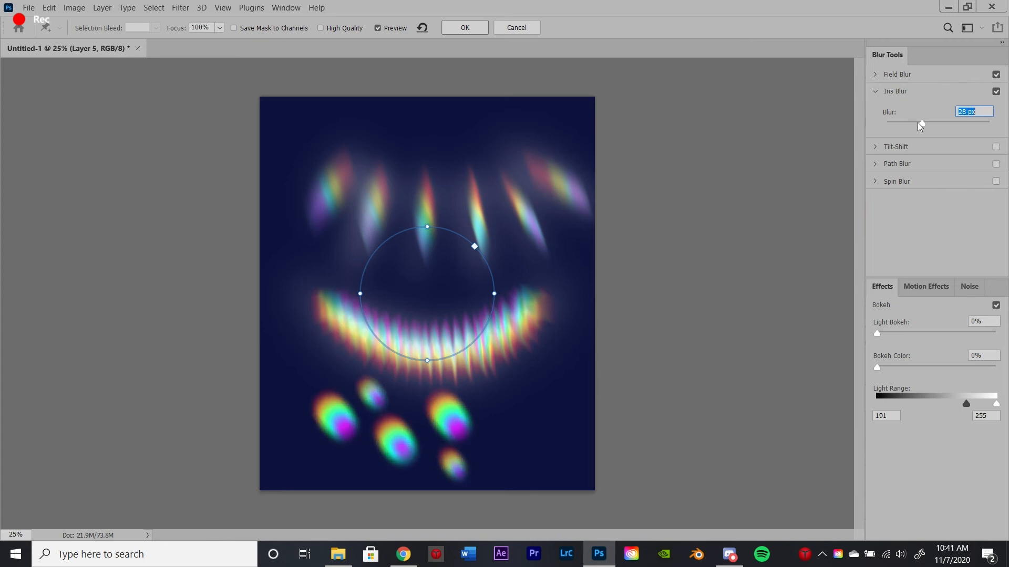
{"action": "left_click", "coordinate": [896, 74]}
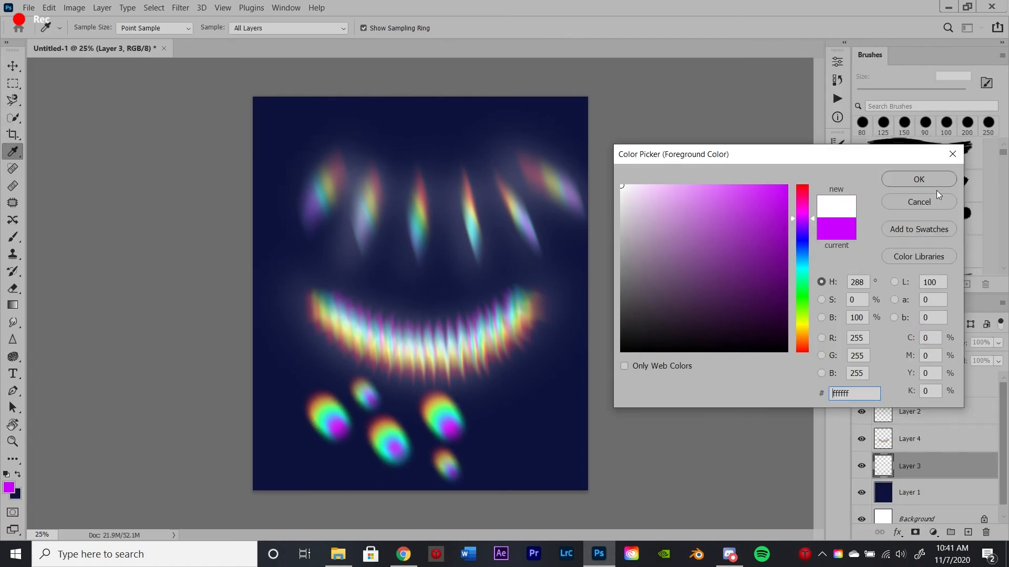
Set the foreground painting colour to white
{"action": "left_click", "coordinate": [918, 179]}
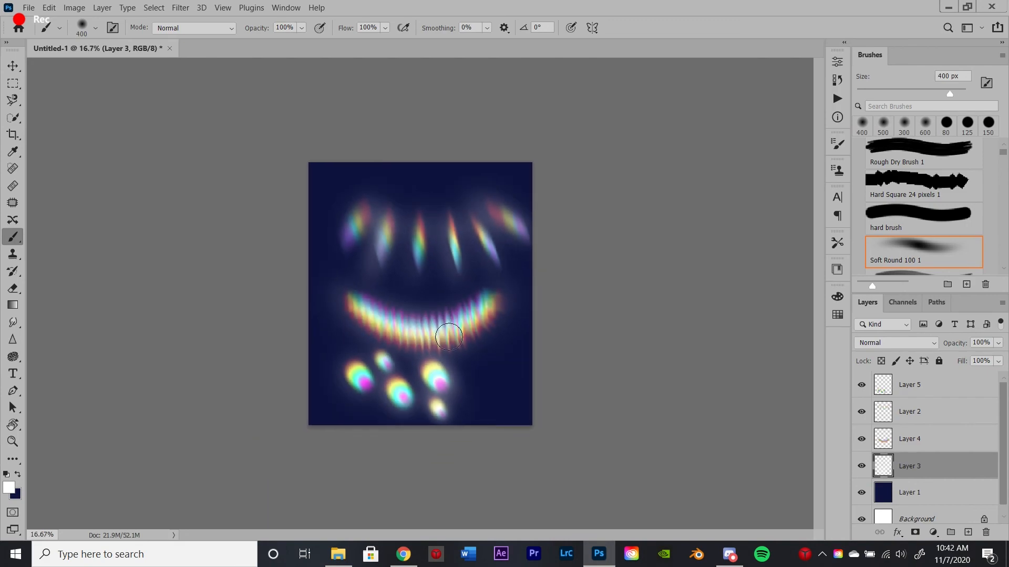
{"action": "mouse_move", "coordinate": [666, 325]}
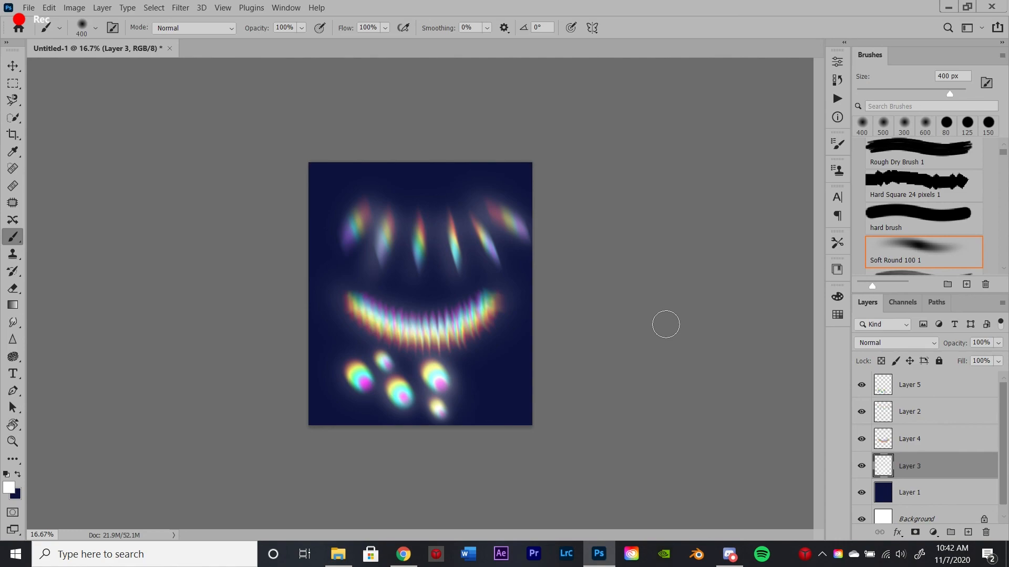
{"action": "mouse_move", "coordinate": [407, 562]}
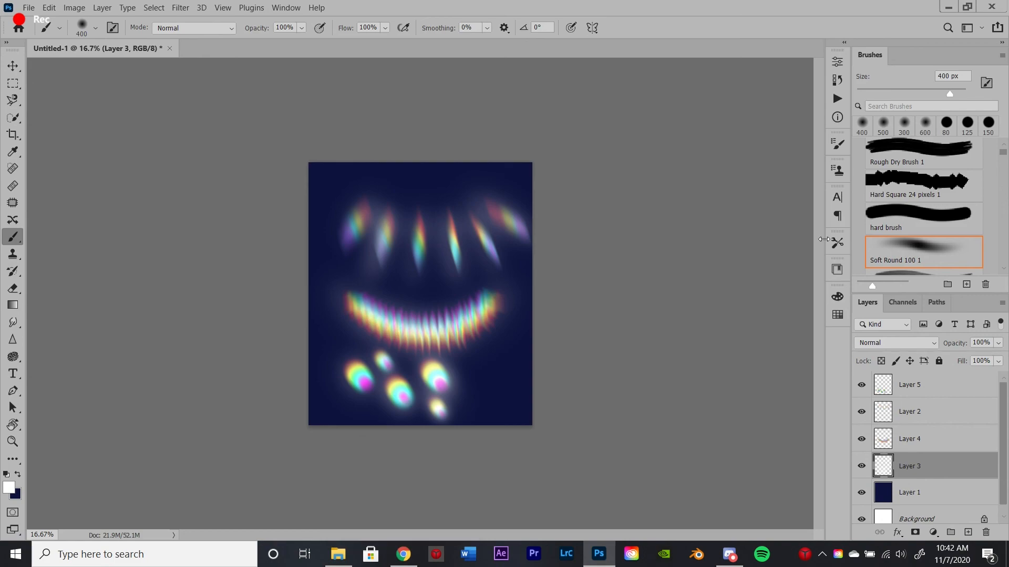
{"action": "mouse_move", "coordinate": [795, 274]}
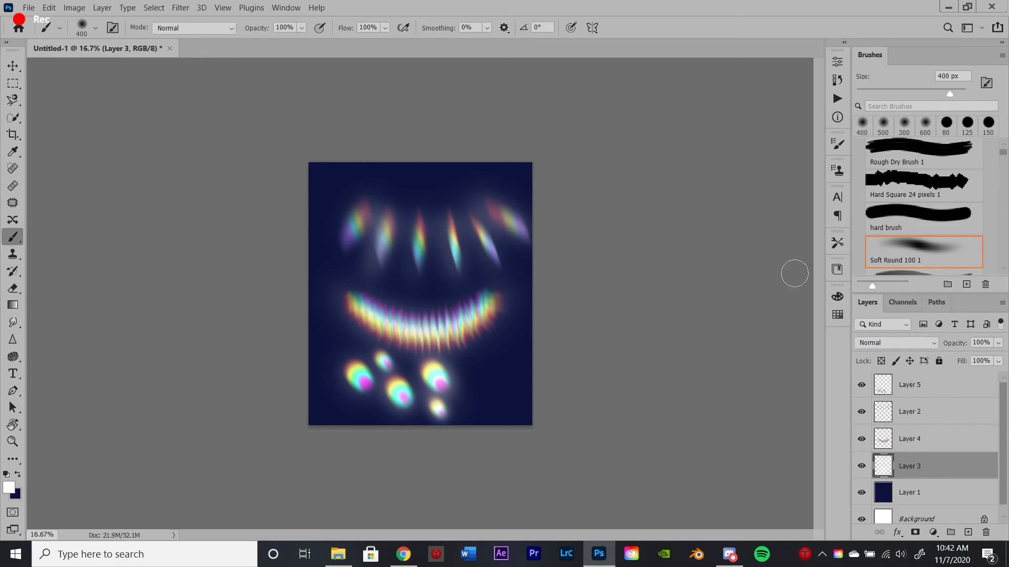